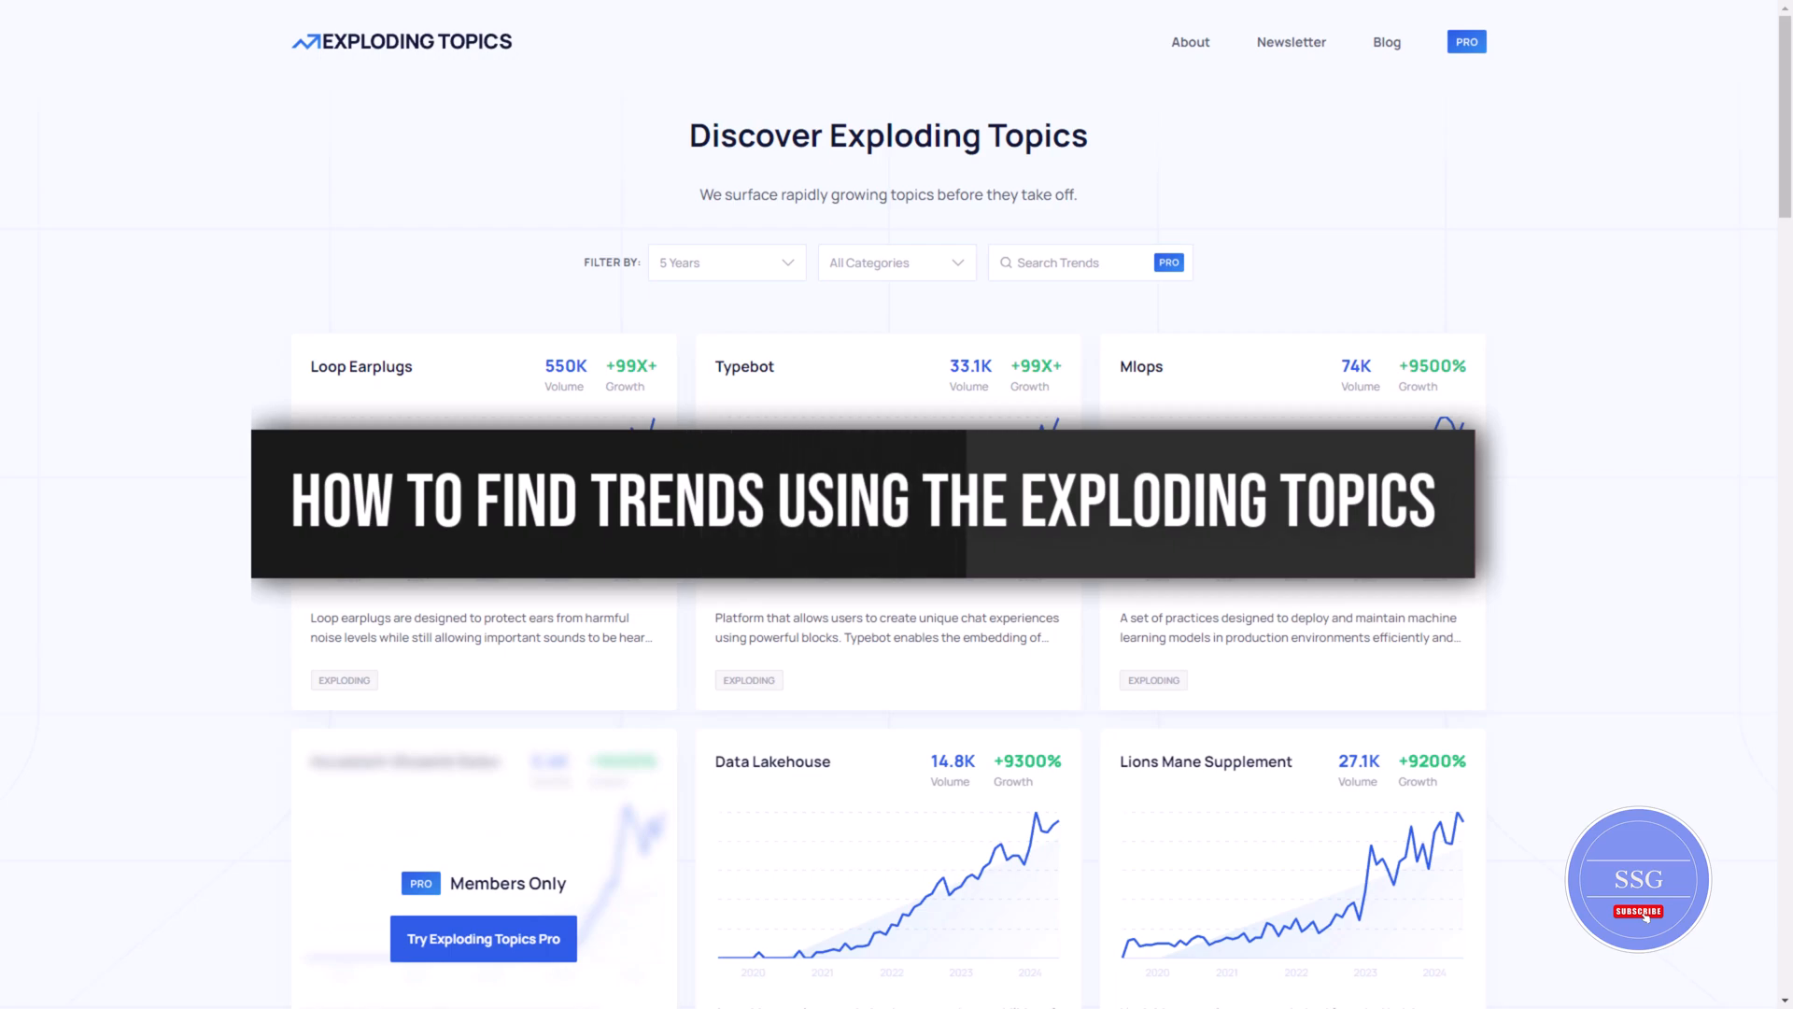
Review the All Categories list and show the Typebot trend page with its five-year chart.
{"action": "scroll", "scroll_direction": "down", "scroll_amount": 3}
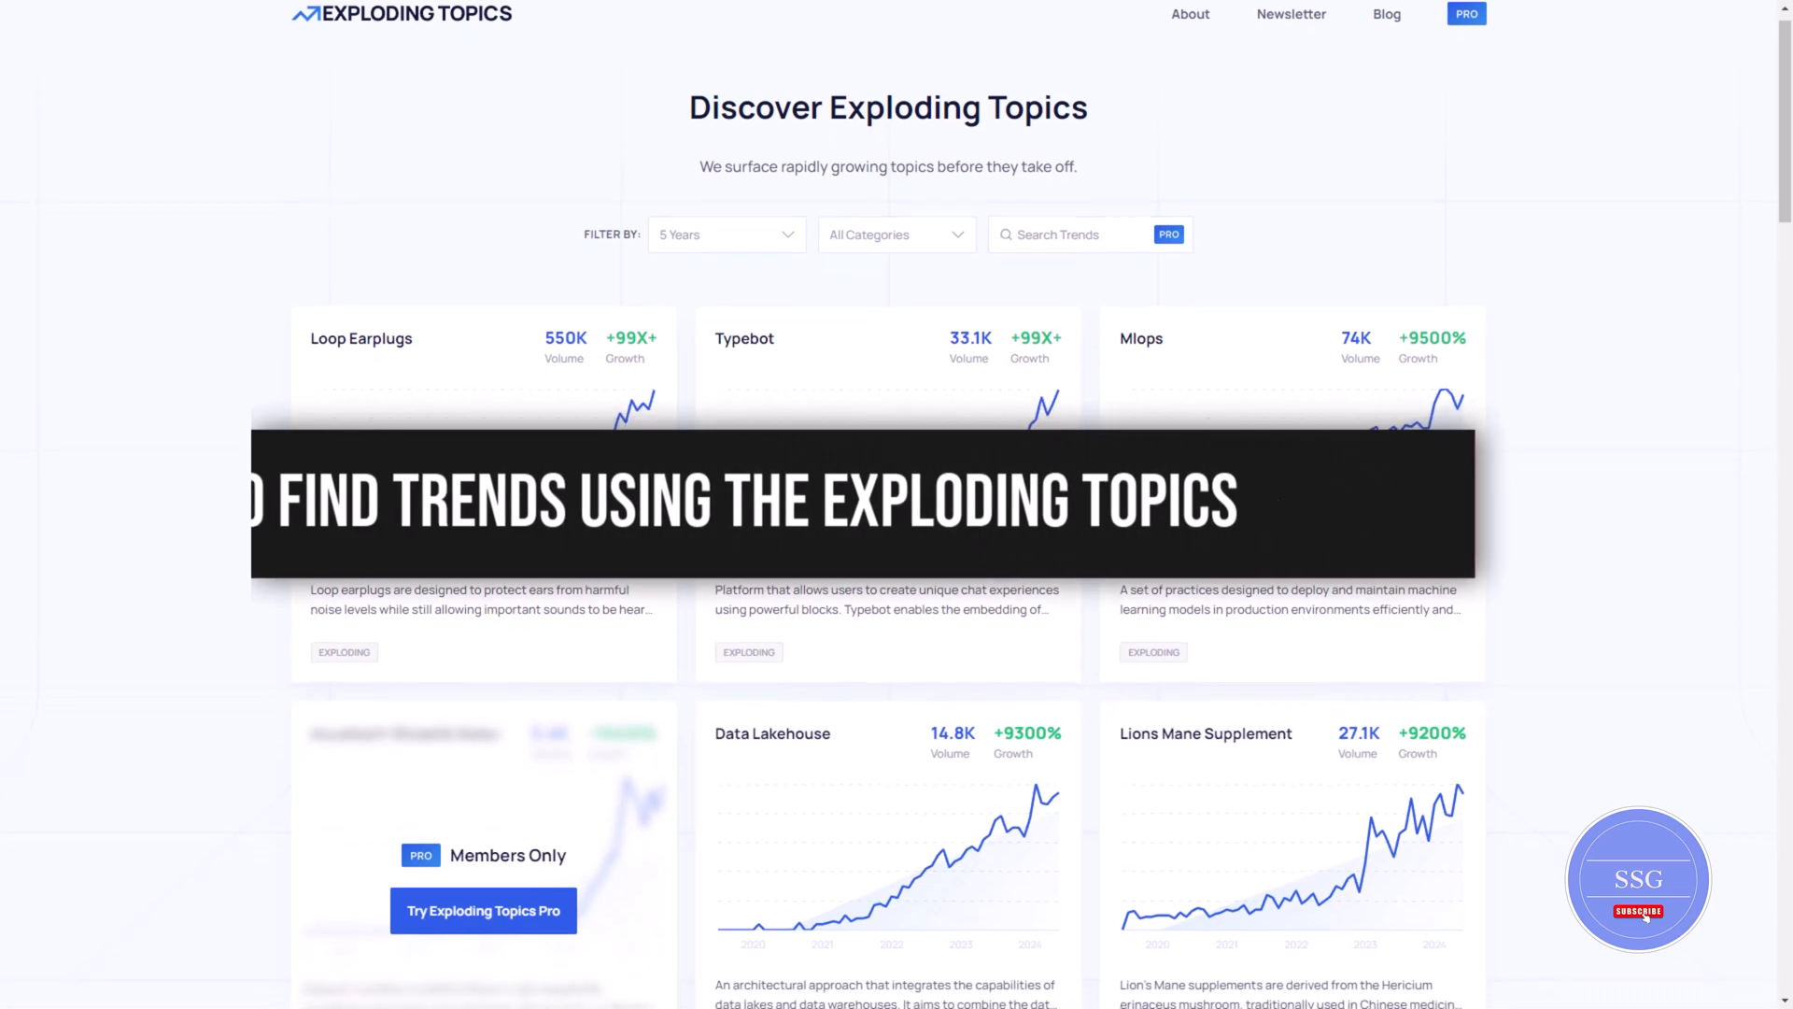
{"action": "left_click", "coordinate": [898, 387]}
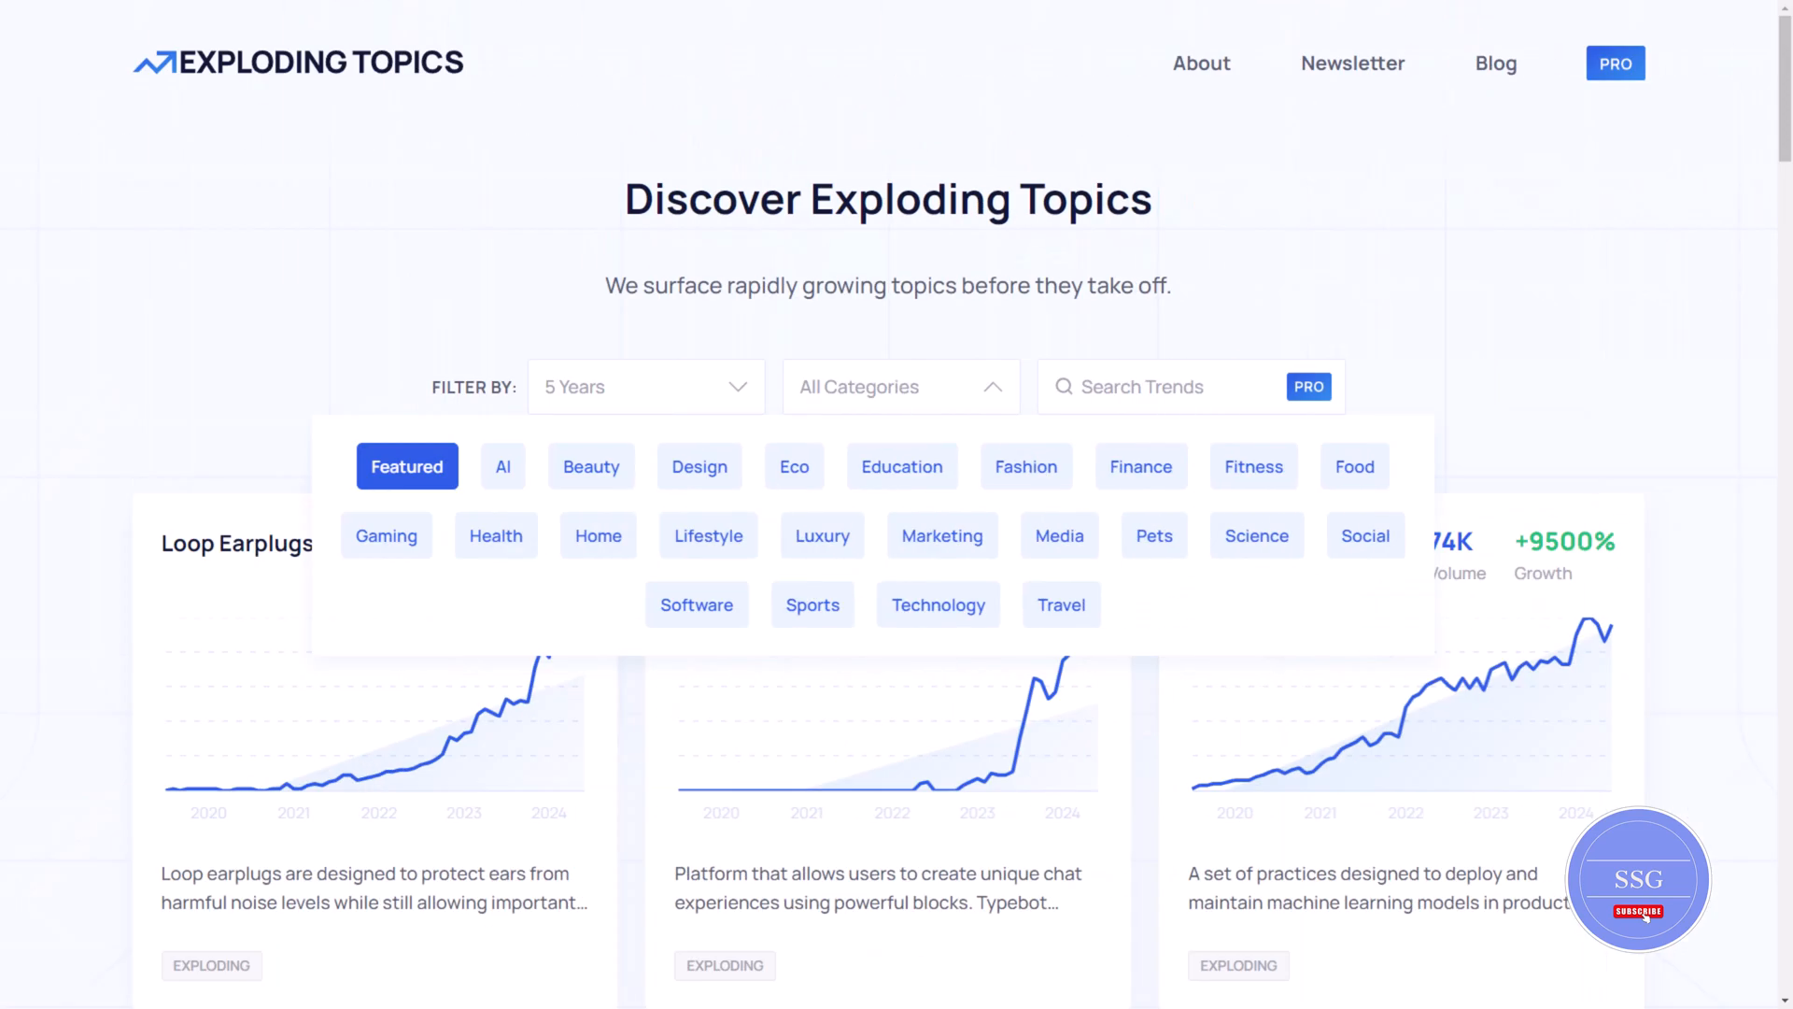
{"action": "left_click", "coordinate": [1307, 387]}
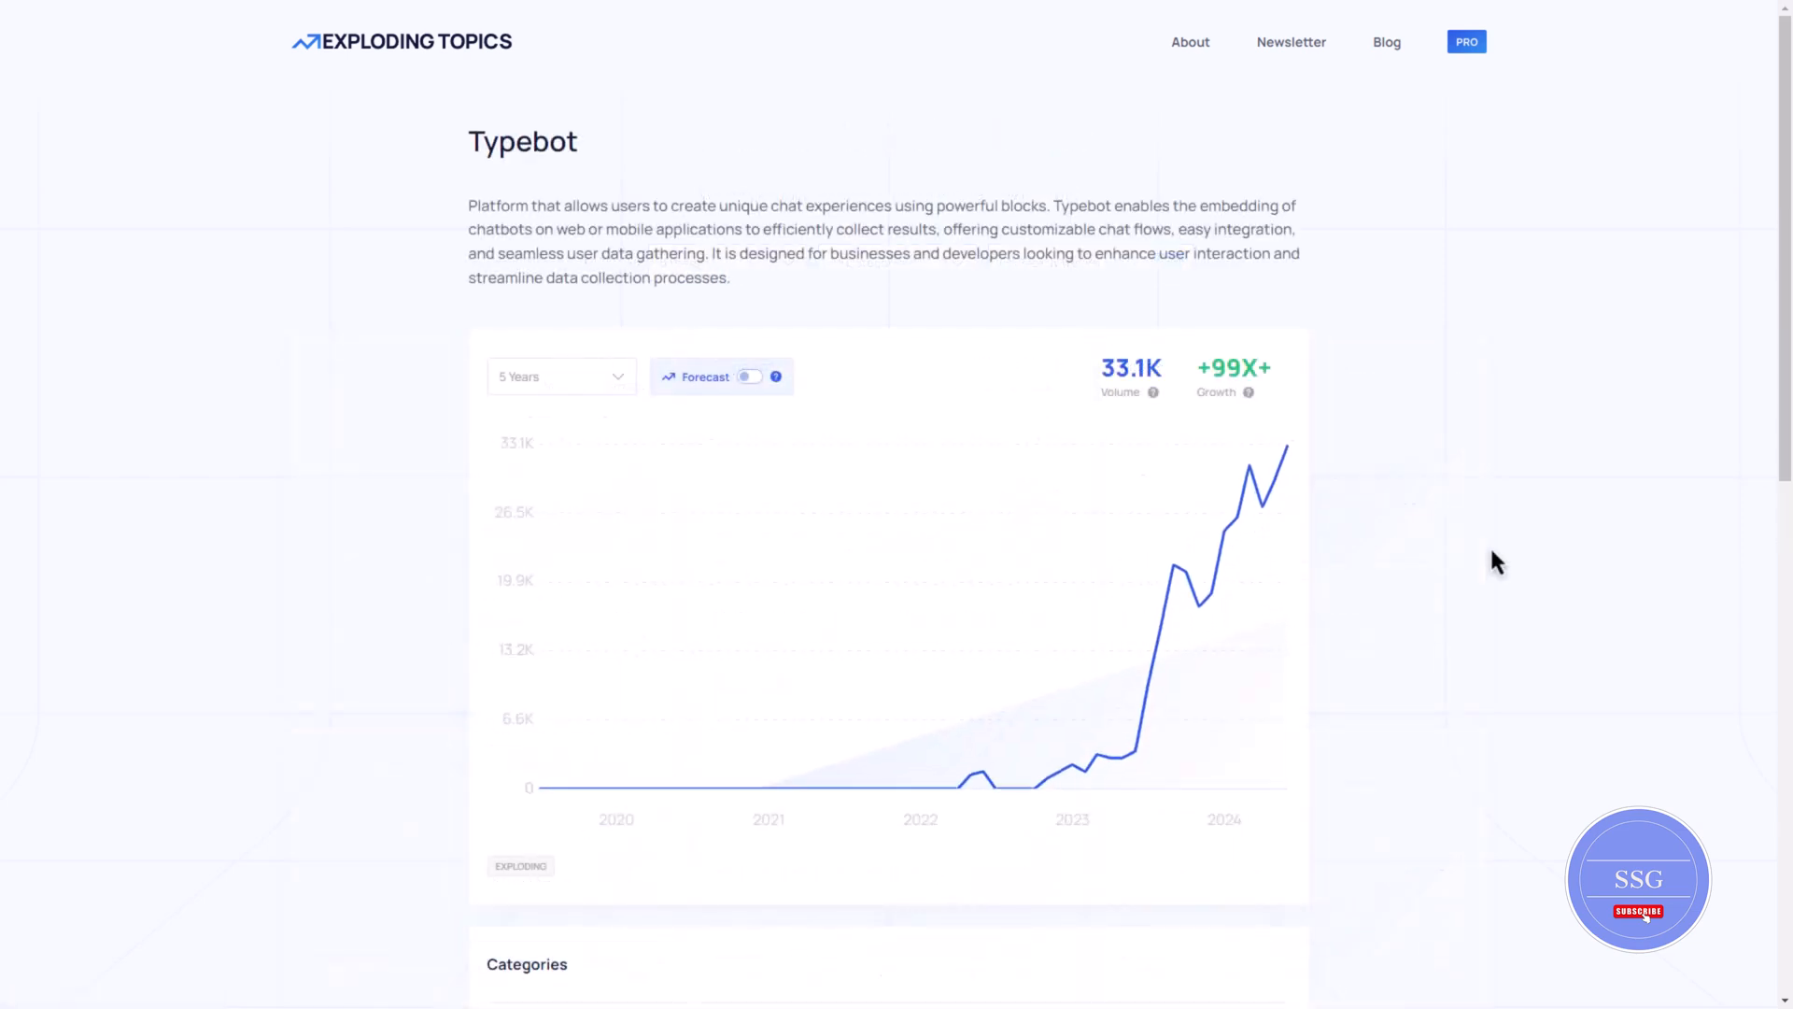
{"action": "mouse_move", "coordinate": [816, 802]}
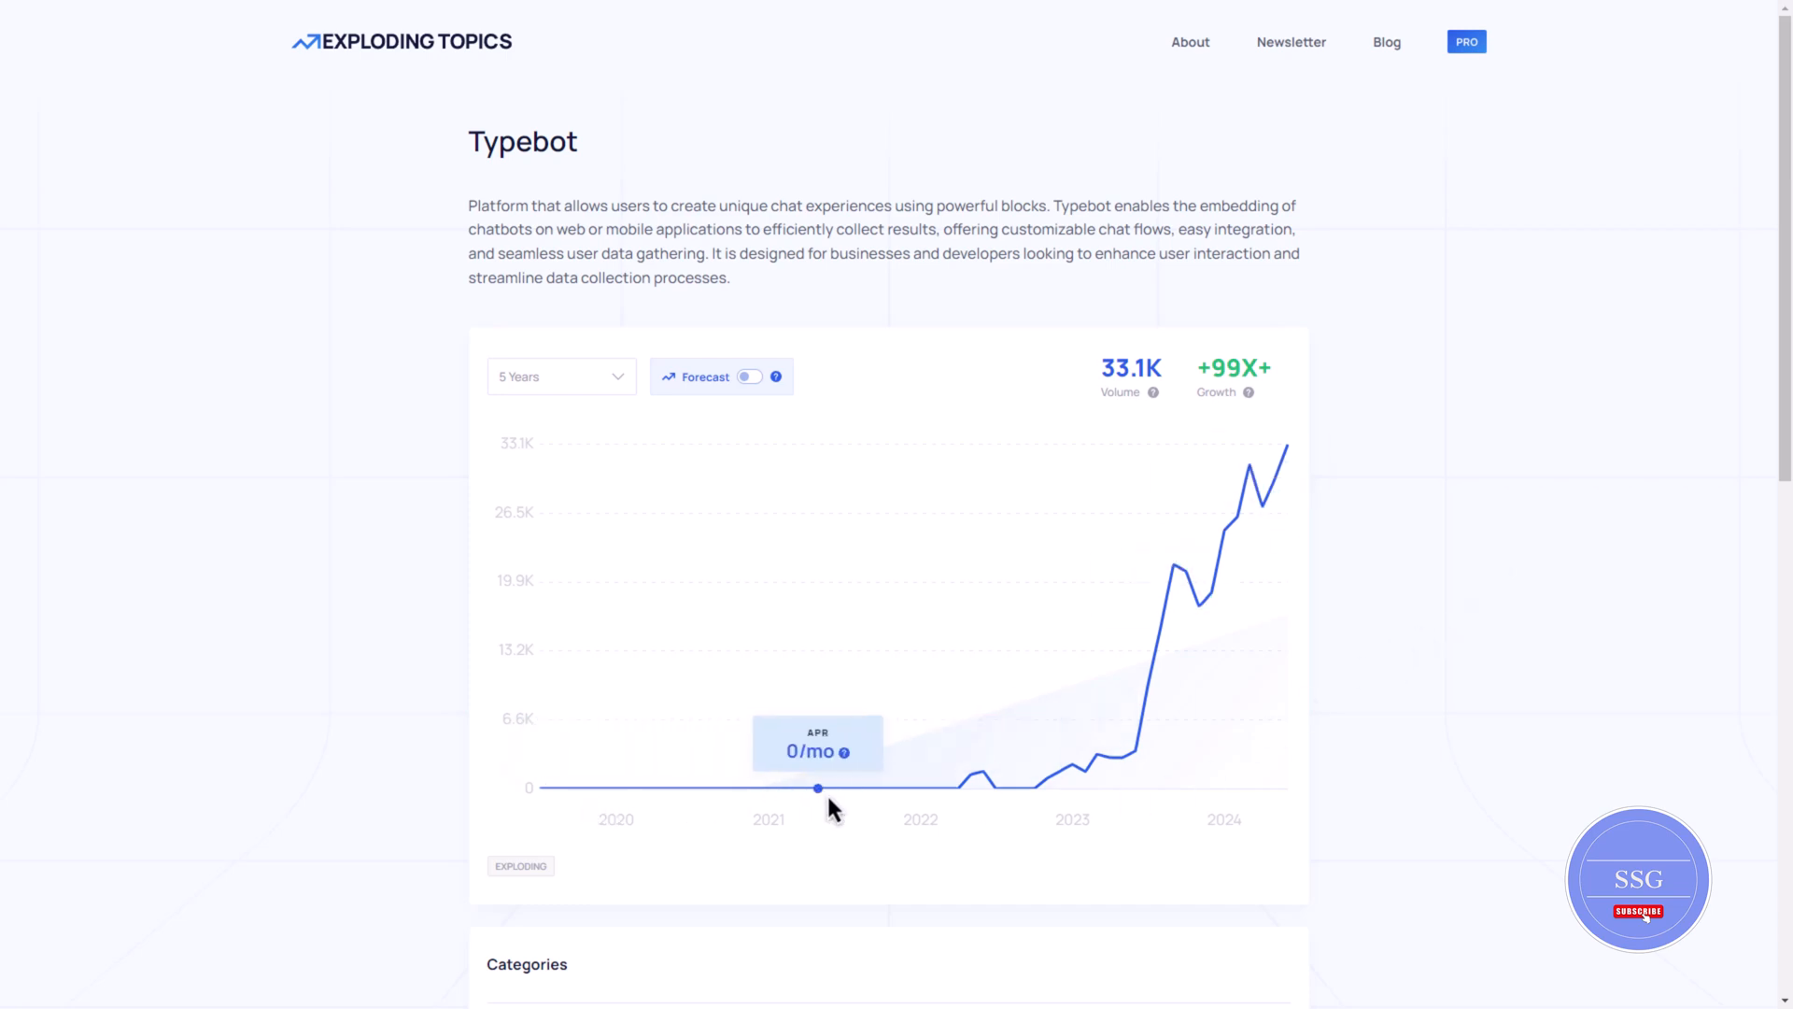
{"action": "mouse_move", "coordinate": [1194, 597]}
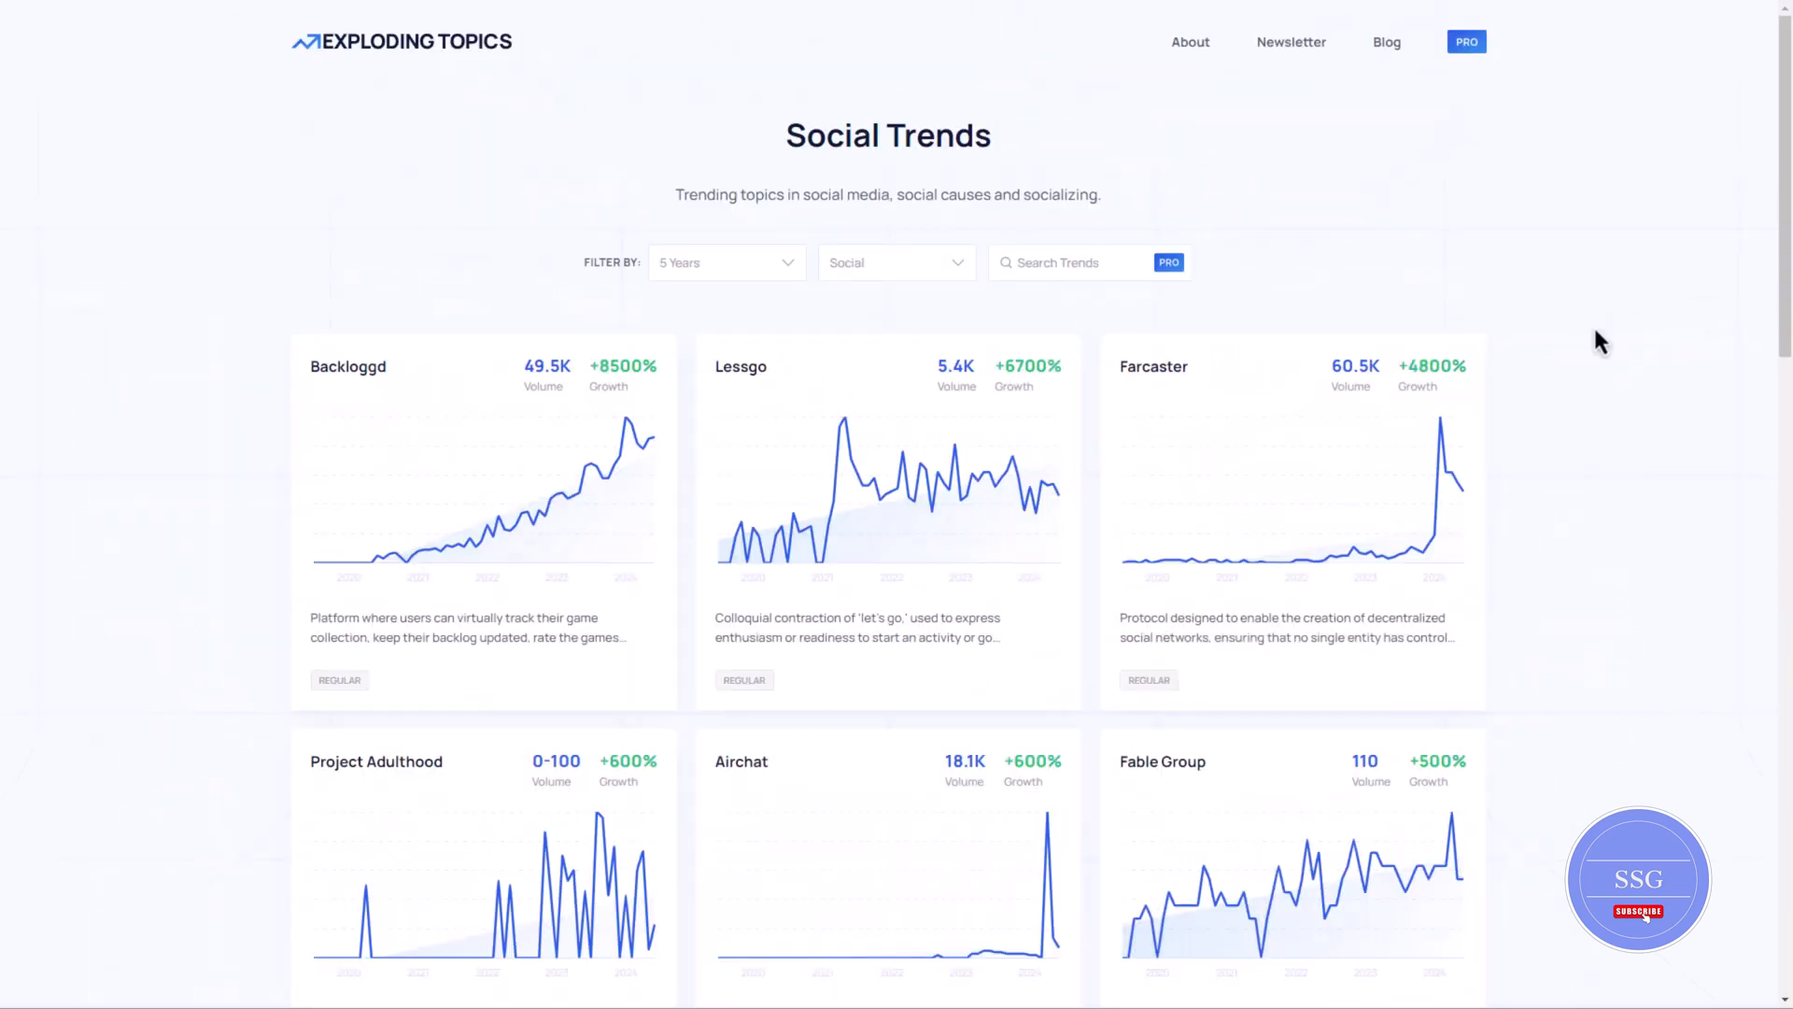
{"action": "mouse_move", "coordinate": [794, 173]}
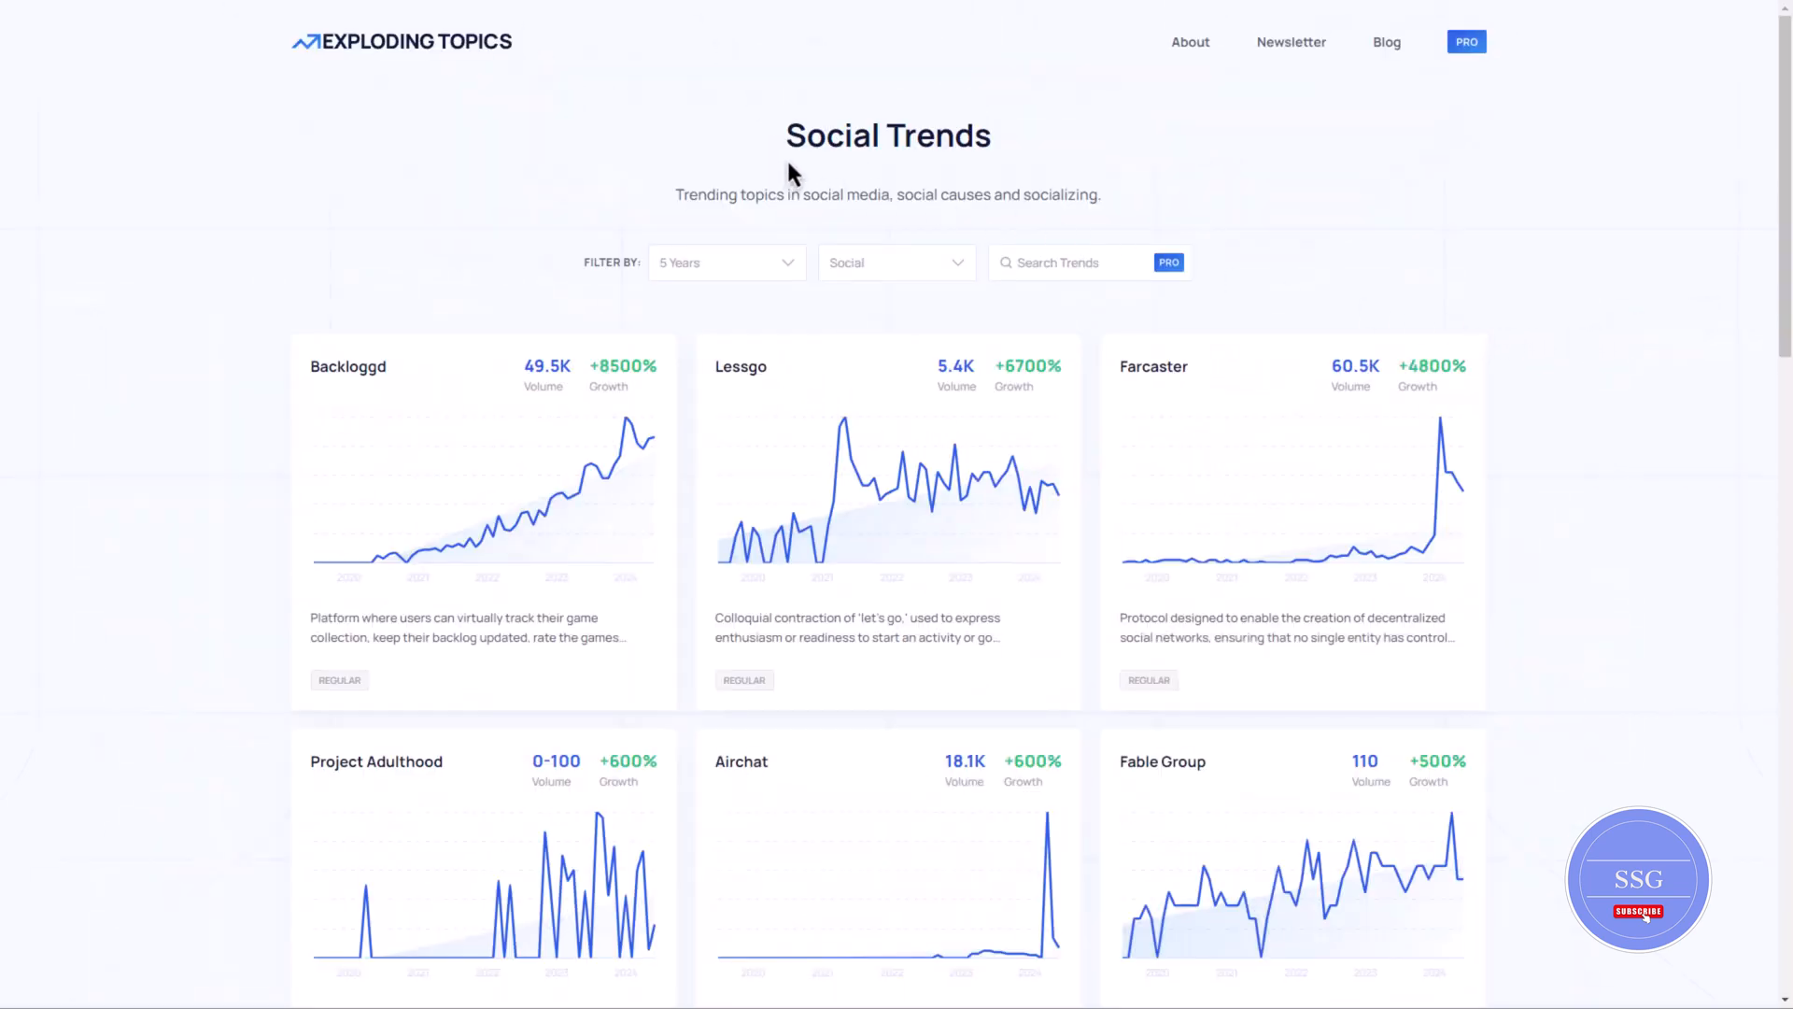
{"action": "mouse_move", "coordinate": [1040, 179]}
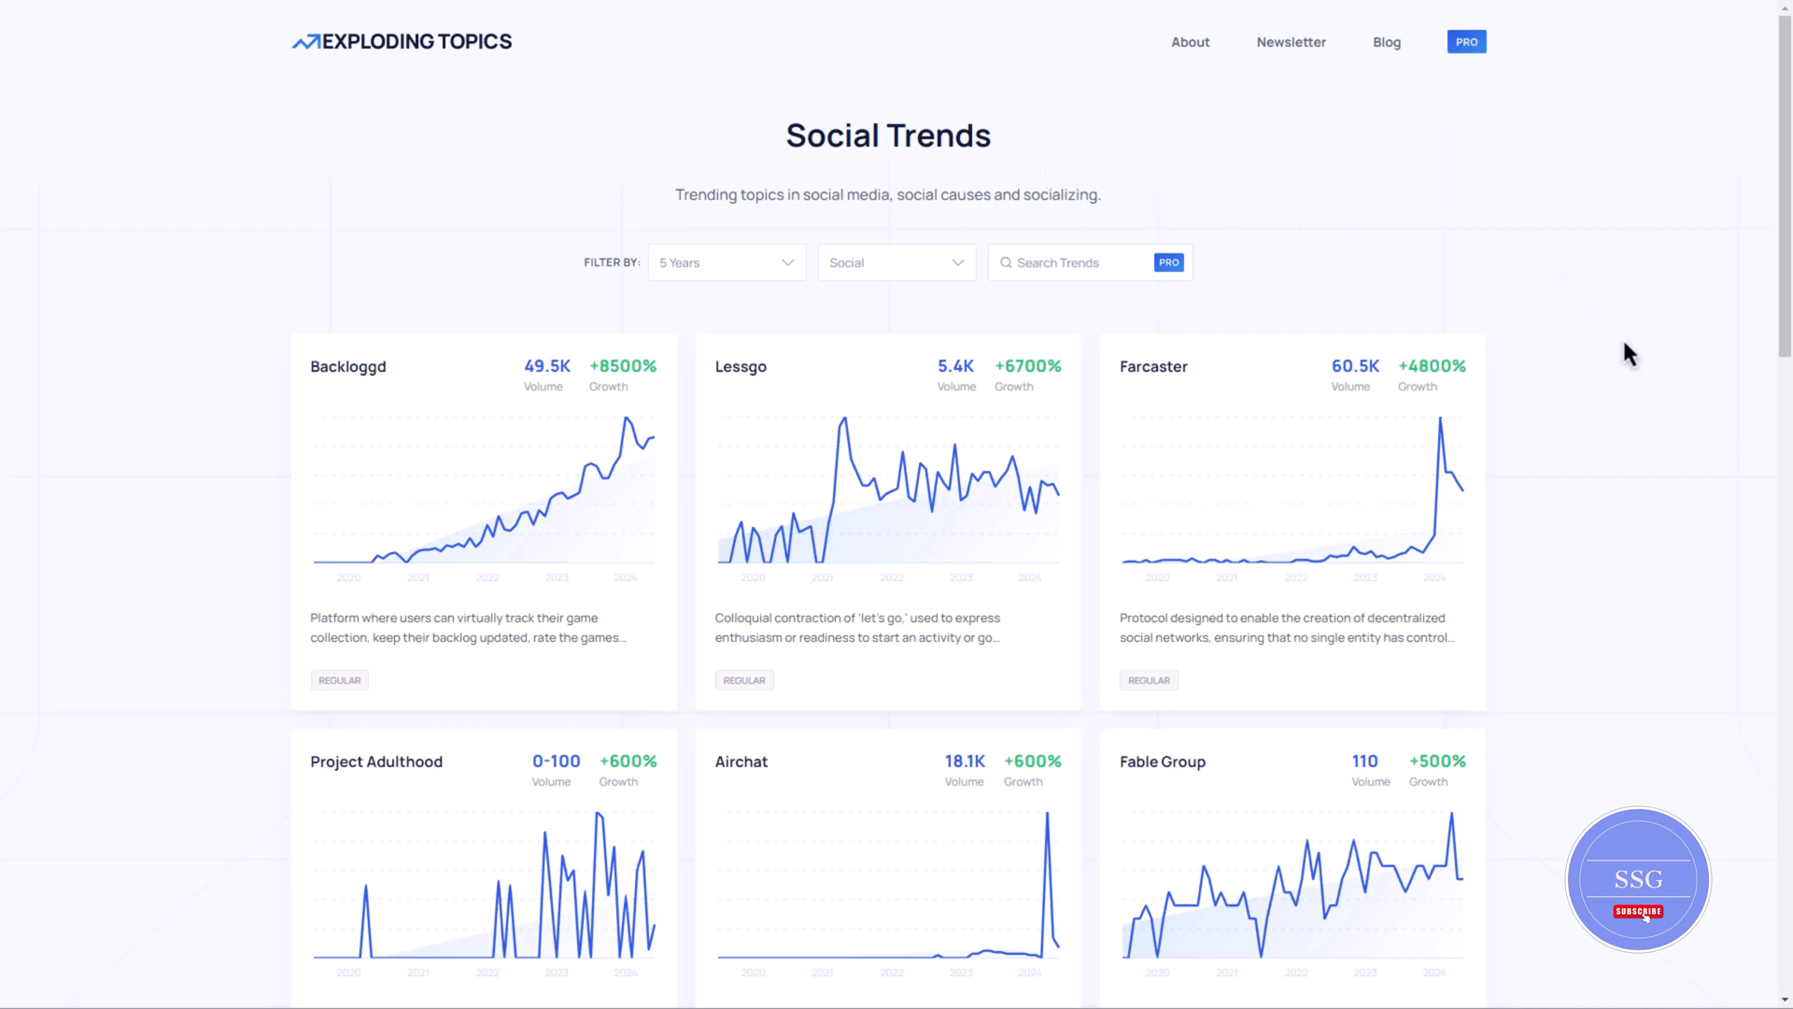
Go from the Social Trends listing to the Exploding Topics Pro page.
{"action": "left_click", "coordinate": [894, 262]}
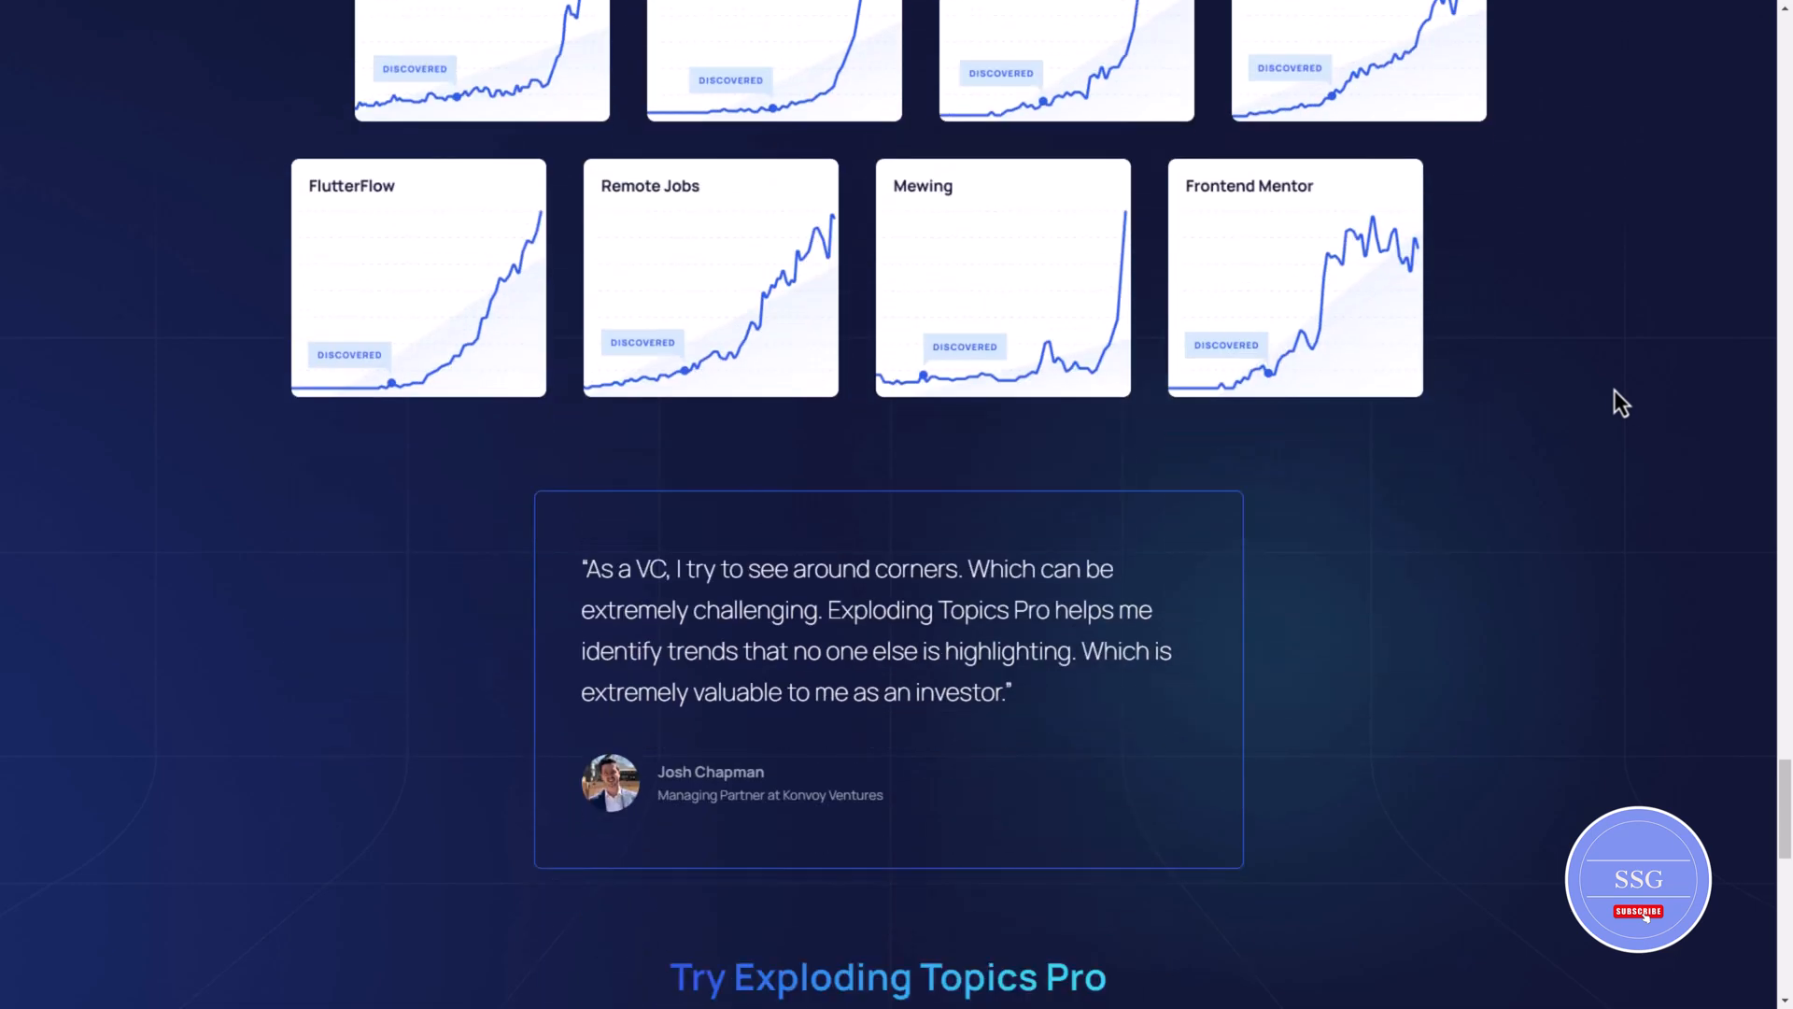
Review the Pro pricing plans ($39, $99, $249), then load explodingtopics.com in a new tab.
{"action": "scroll", "scroll_direction": "down", "scroll_amount": 3}
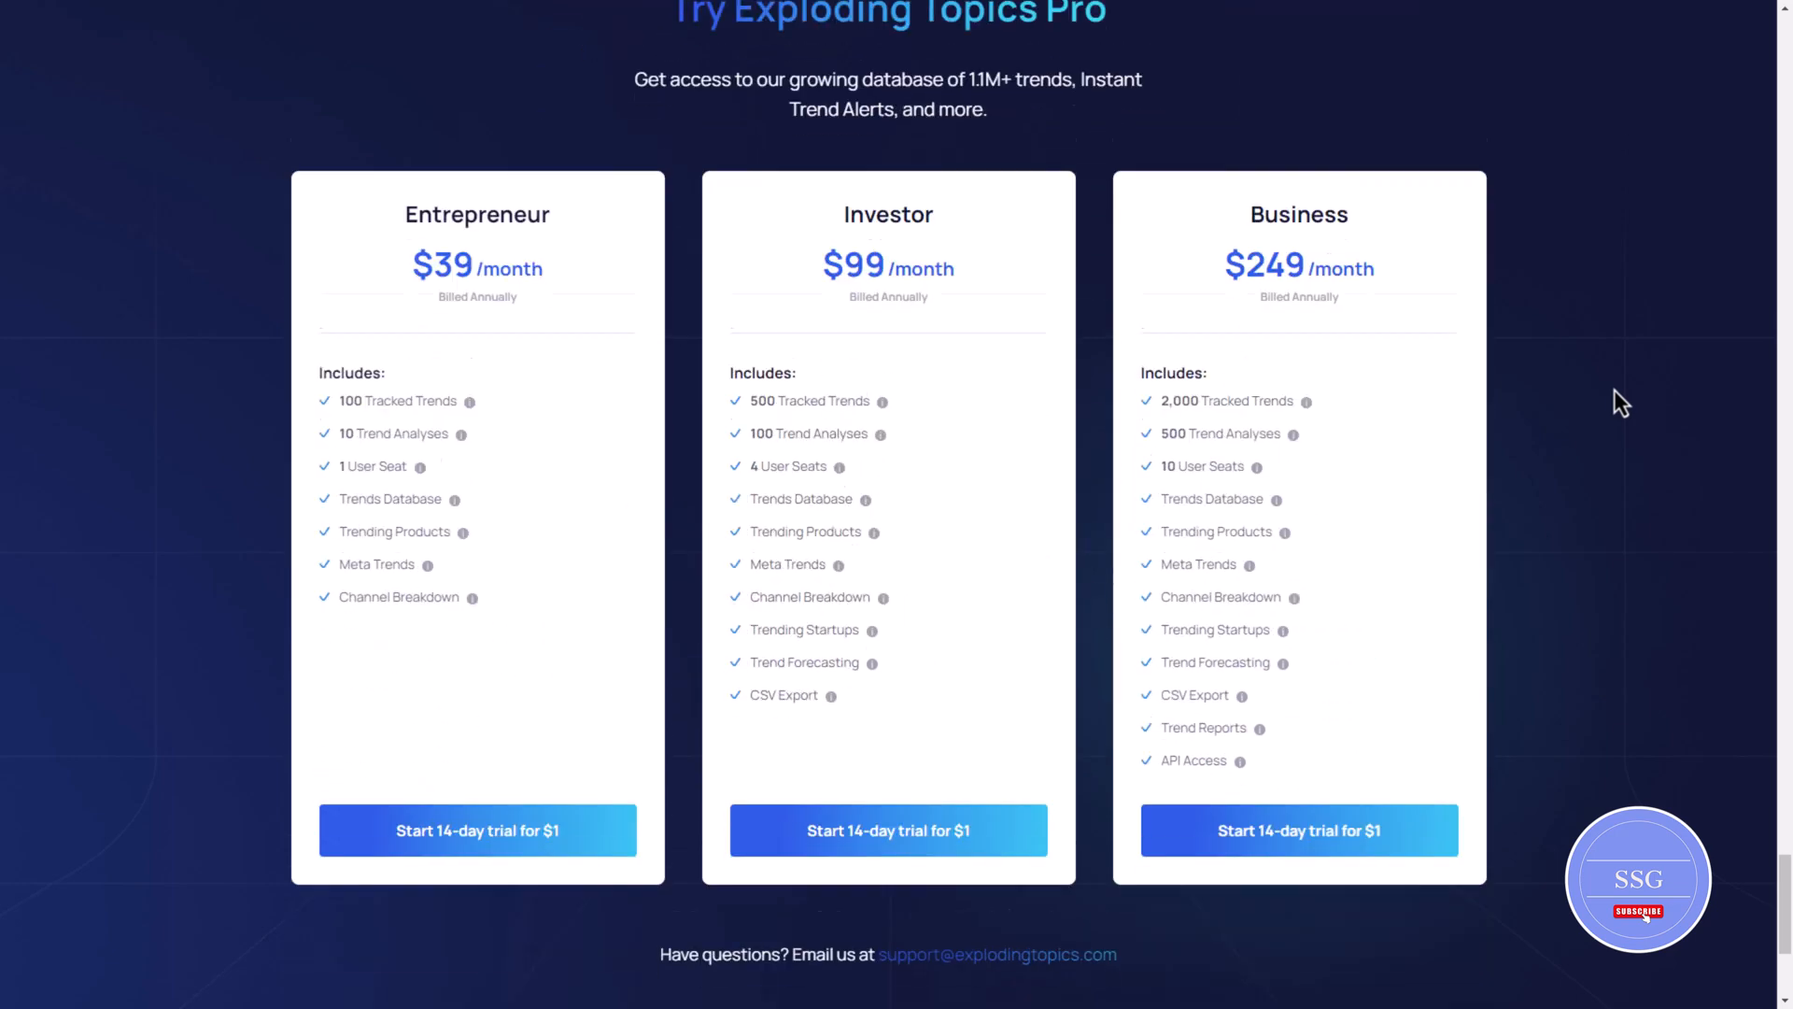
{"action": "scroll", "scroll_direction": "down", "scroll_amount": 3}
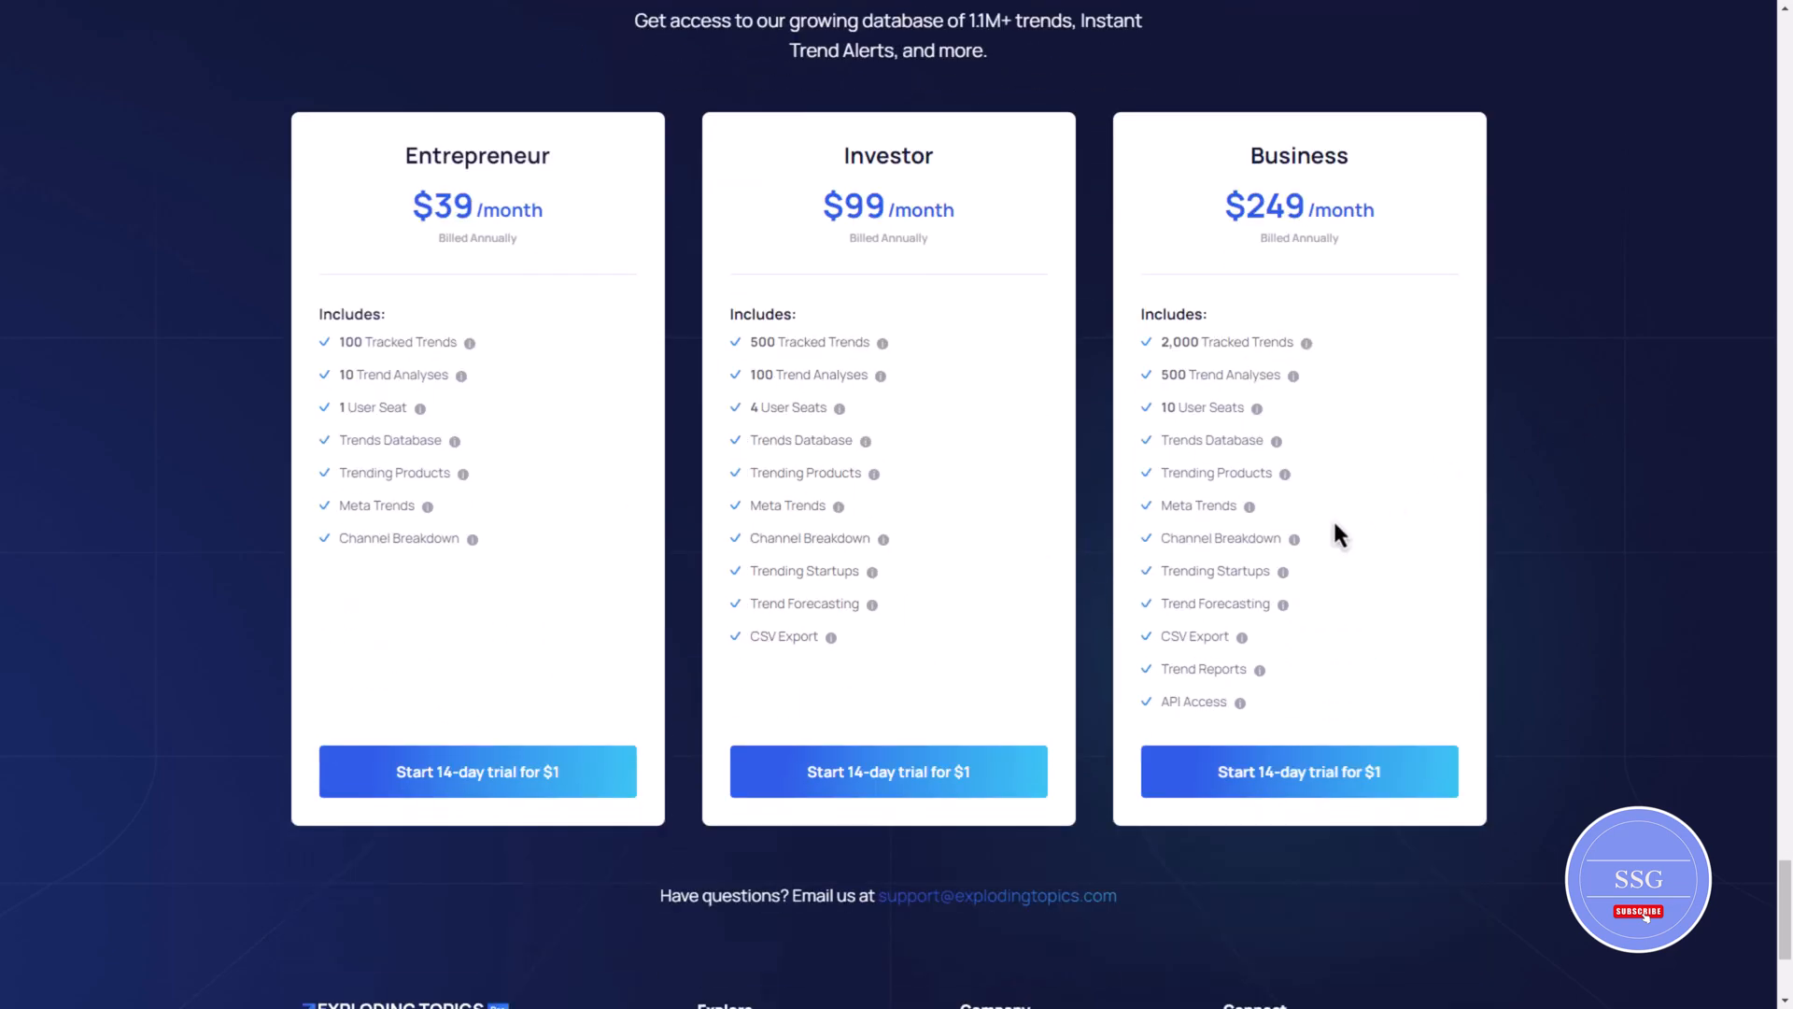
{"action": "mouse_move", "coordinate": [1265, 580]}
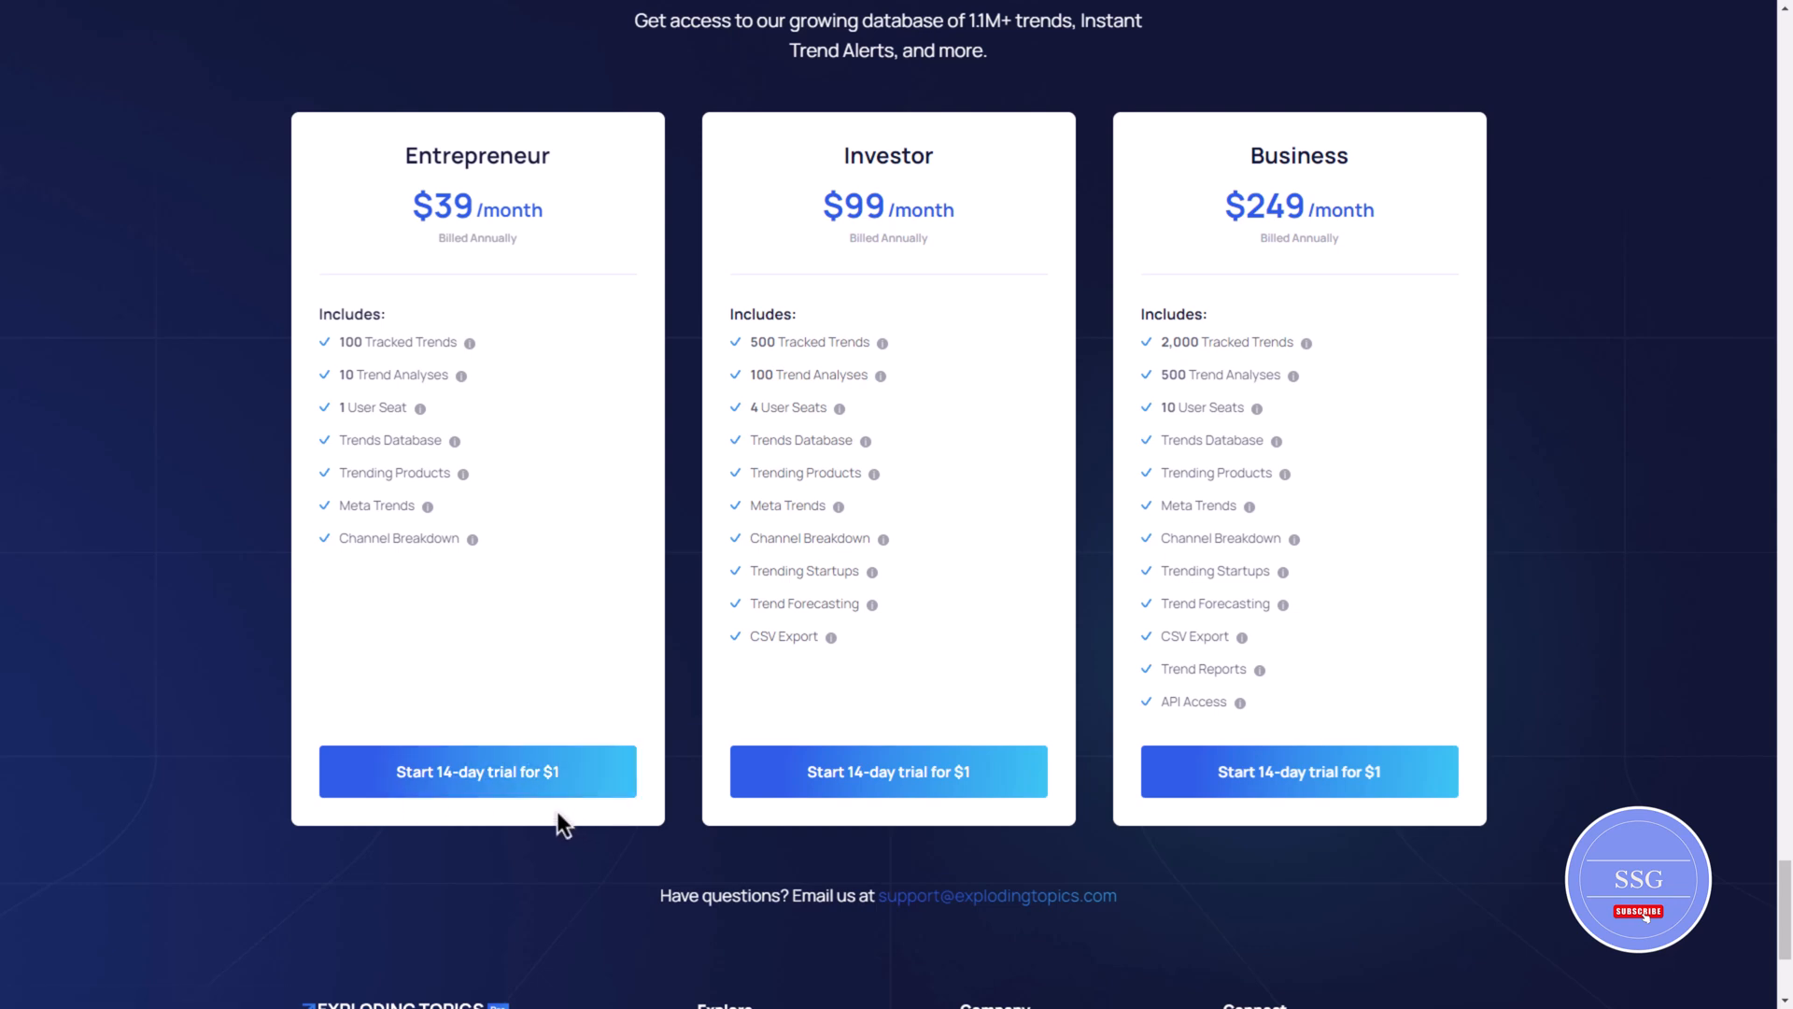
{"action": "mouse_move", "coordinate": [478, 771]}
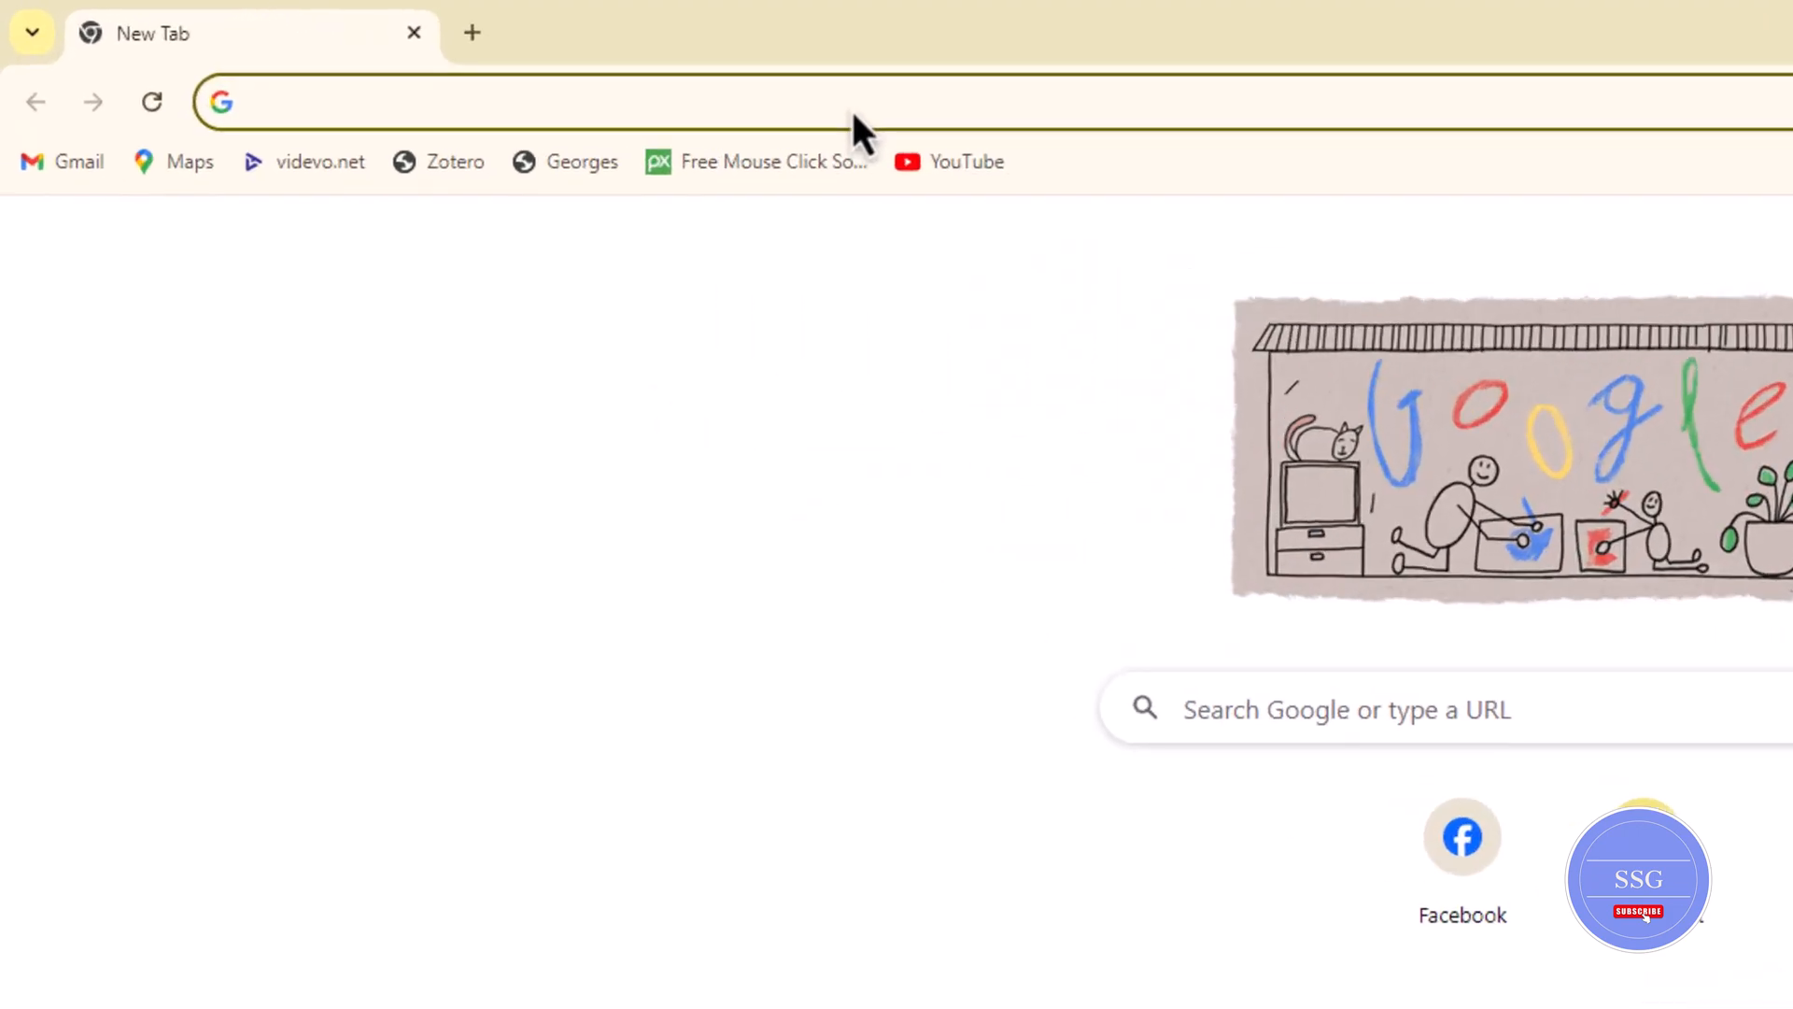
{"action": "type", "text": "explodingtopics.com"}
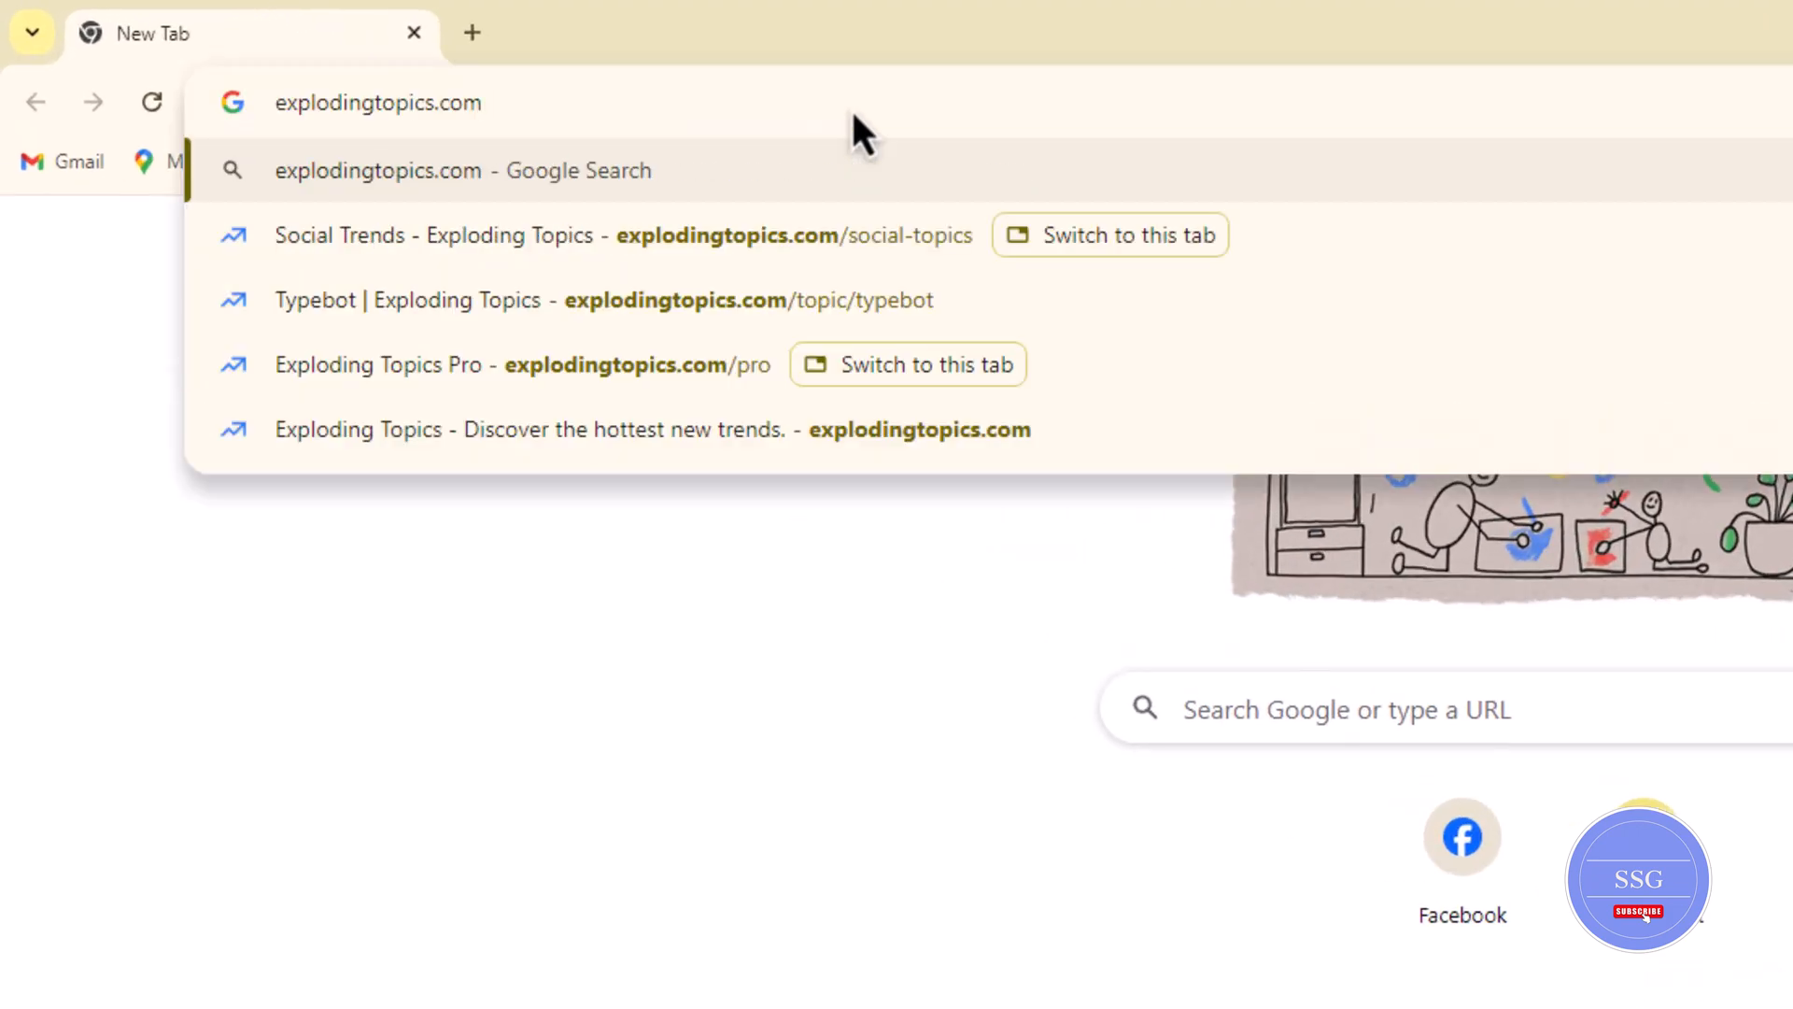
{"action": "left_click", "coordinate": [377, 170]}
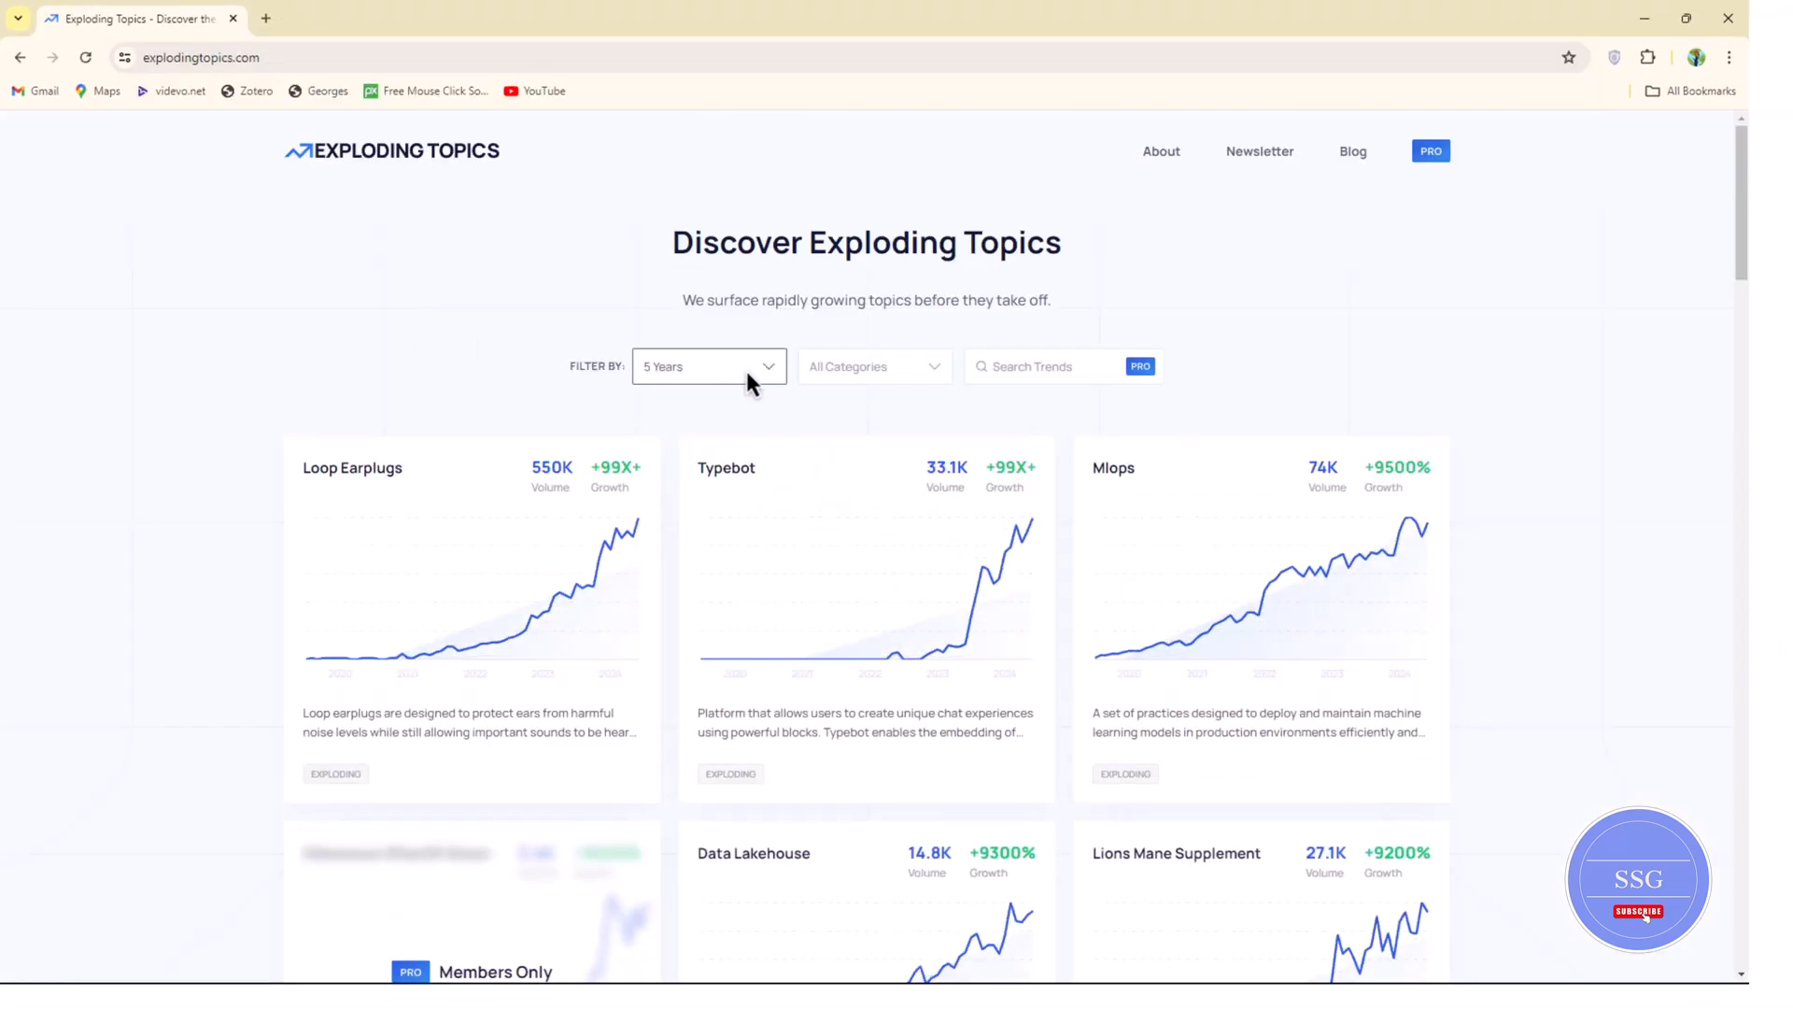
Filter trends to 2 Years and Marketing, revealing cards like Gamma Ai and Leonardo Ai.
{"action": "left_click", "coordinate": [706, 366]}
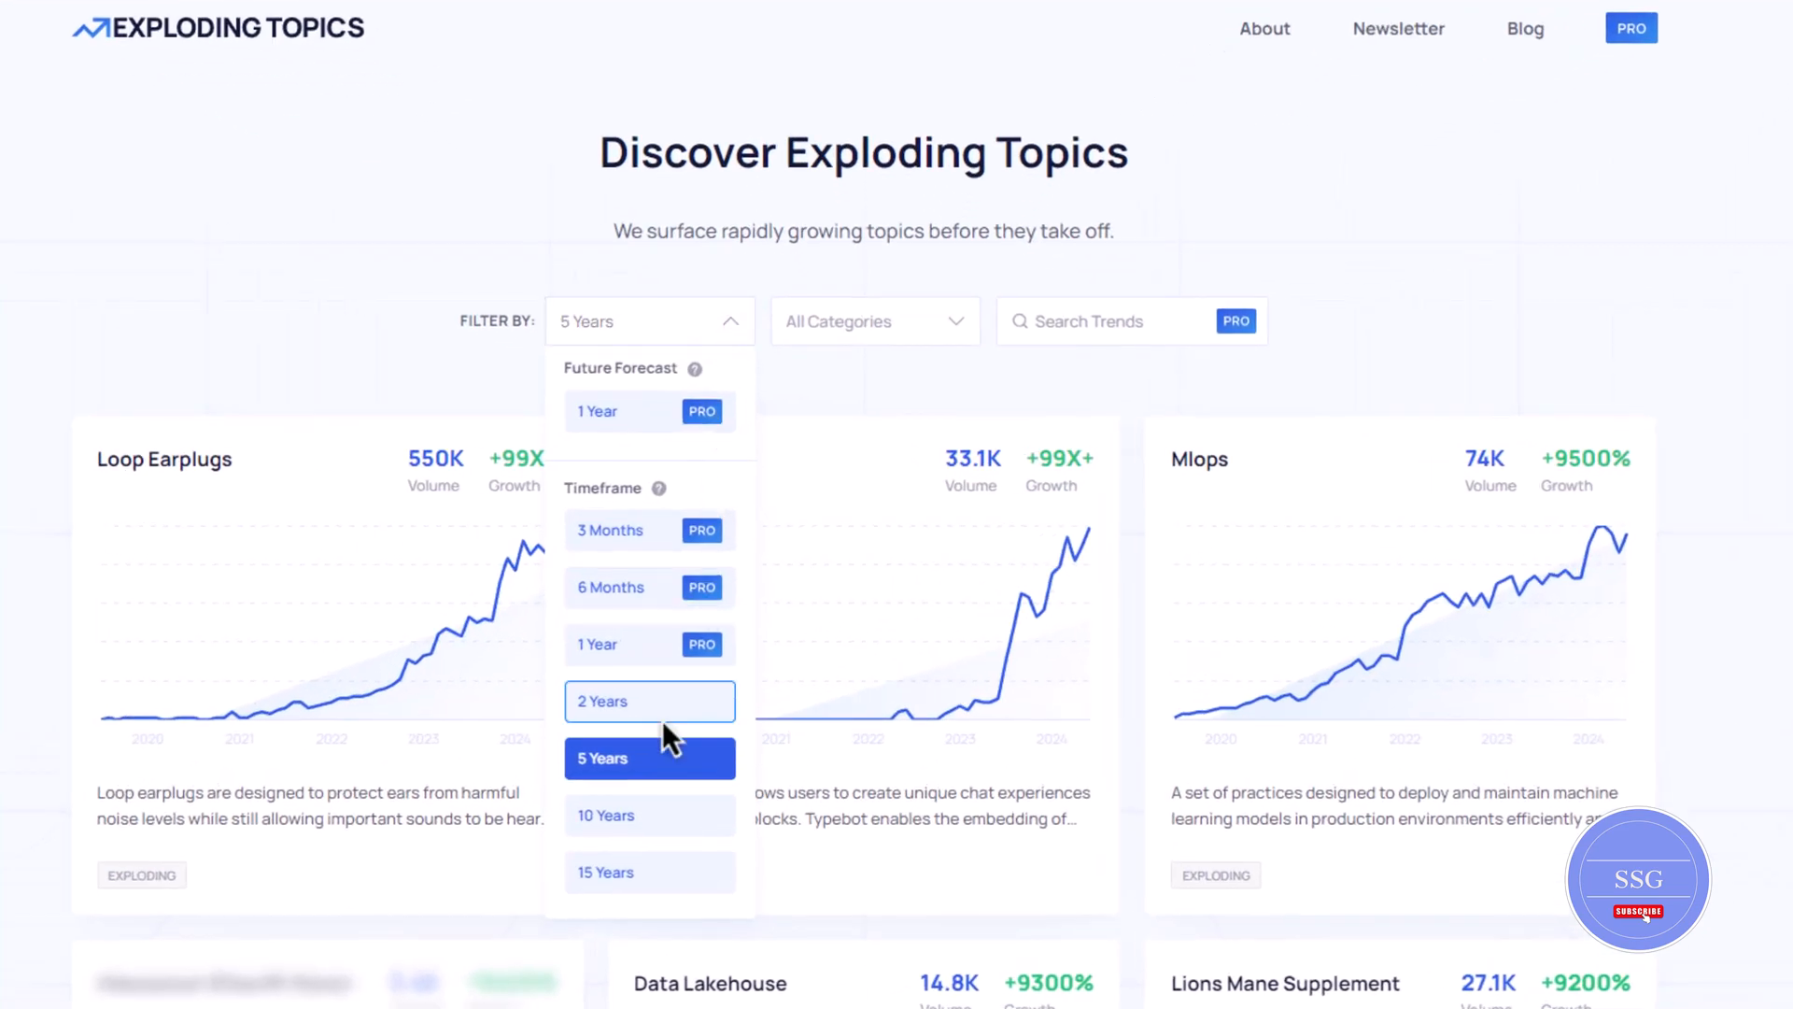
{"action": "left_click", "coordinate": [648, 701]}
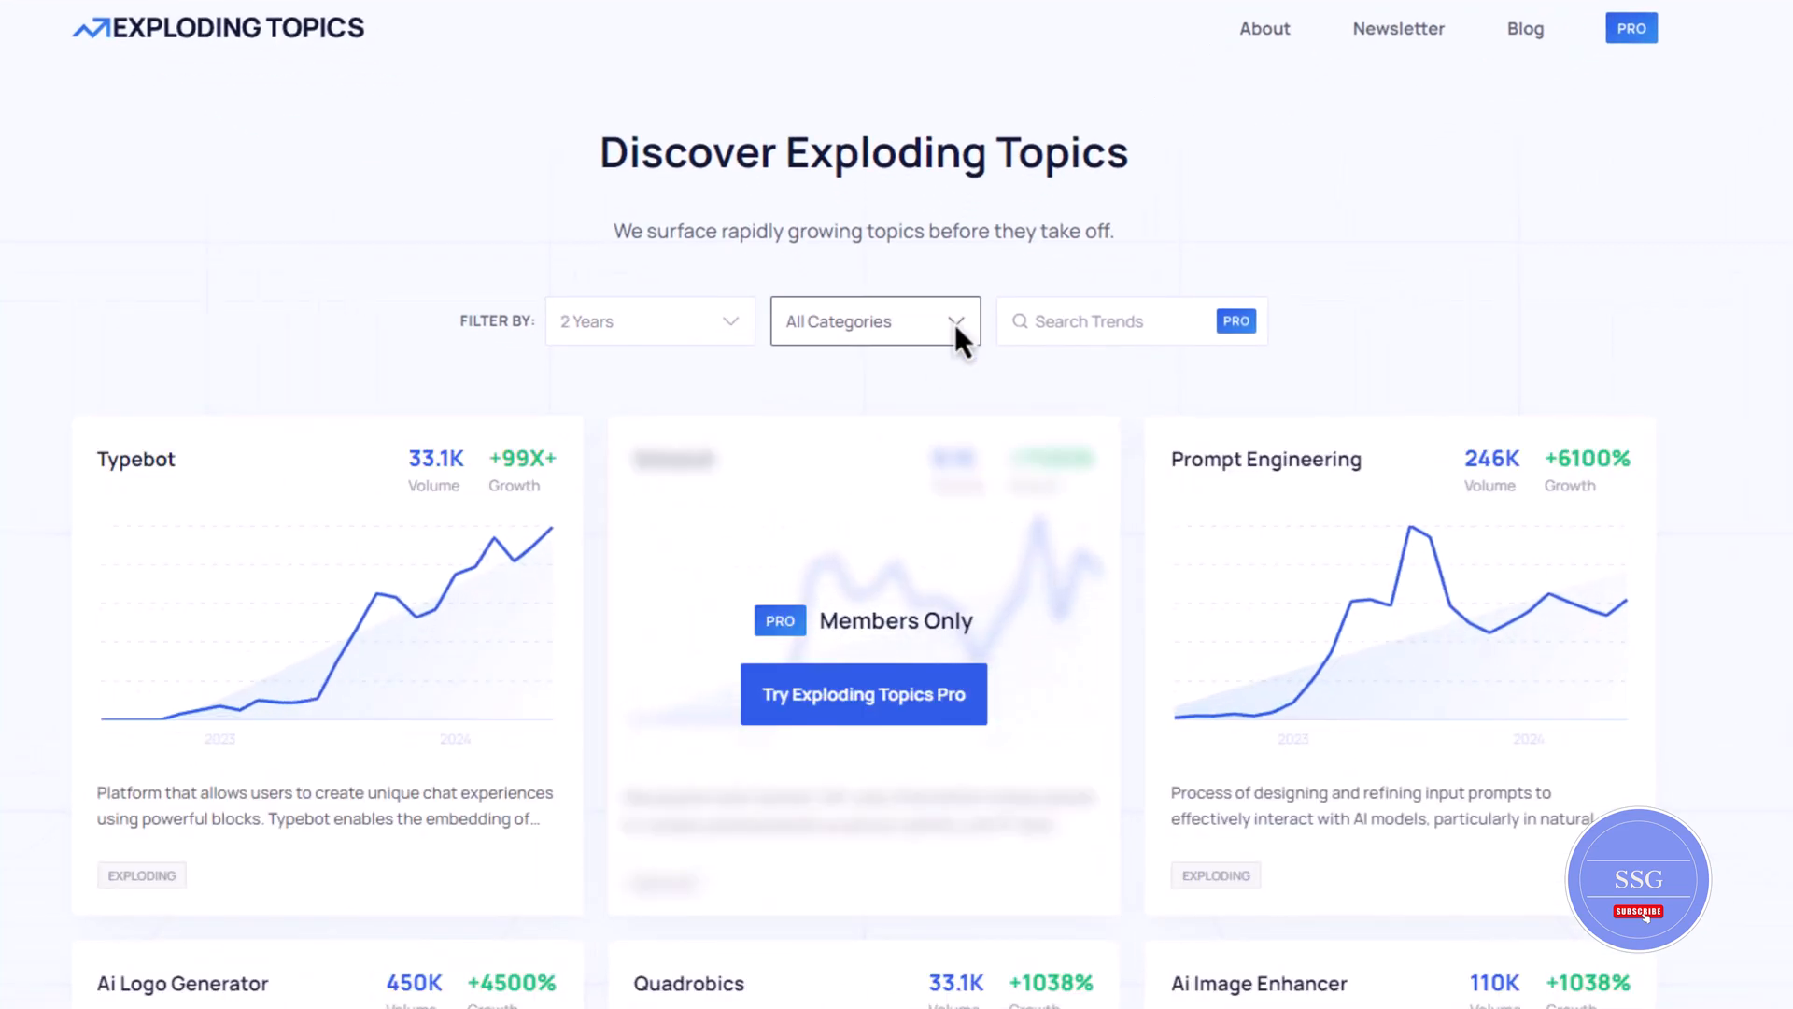
{"action": "left_click", "coordinate": [874, 320]}
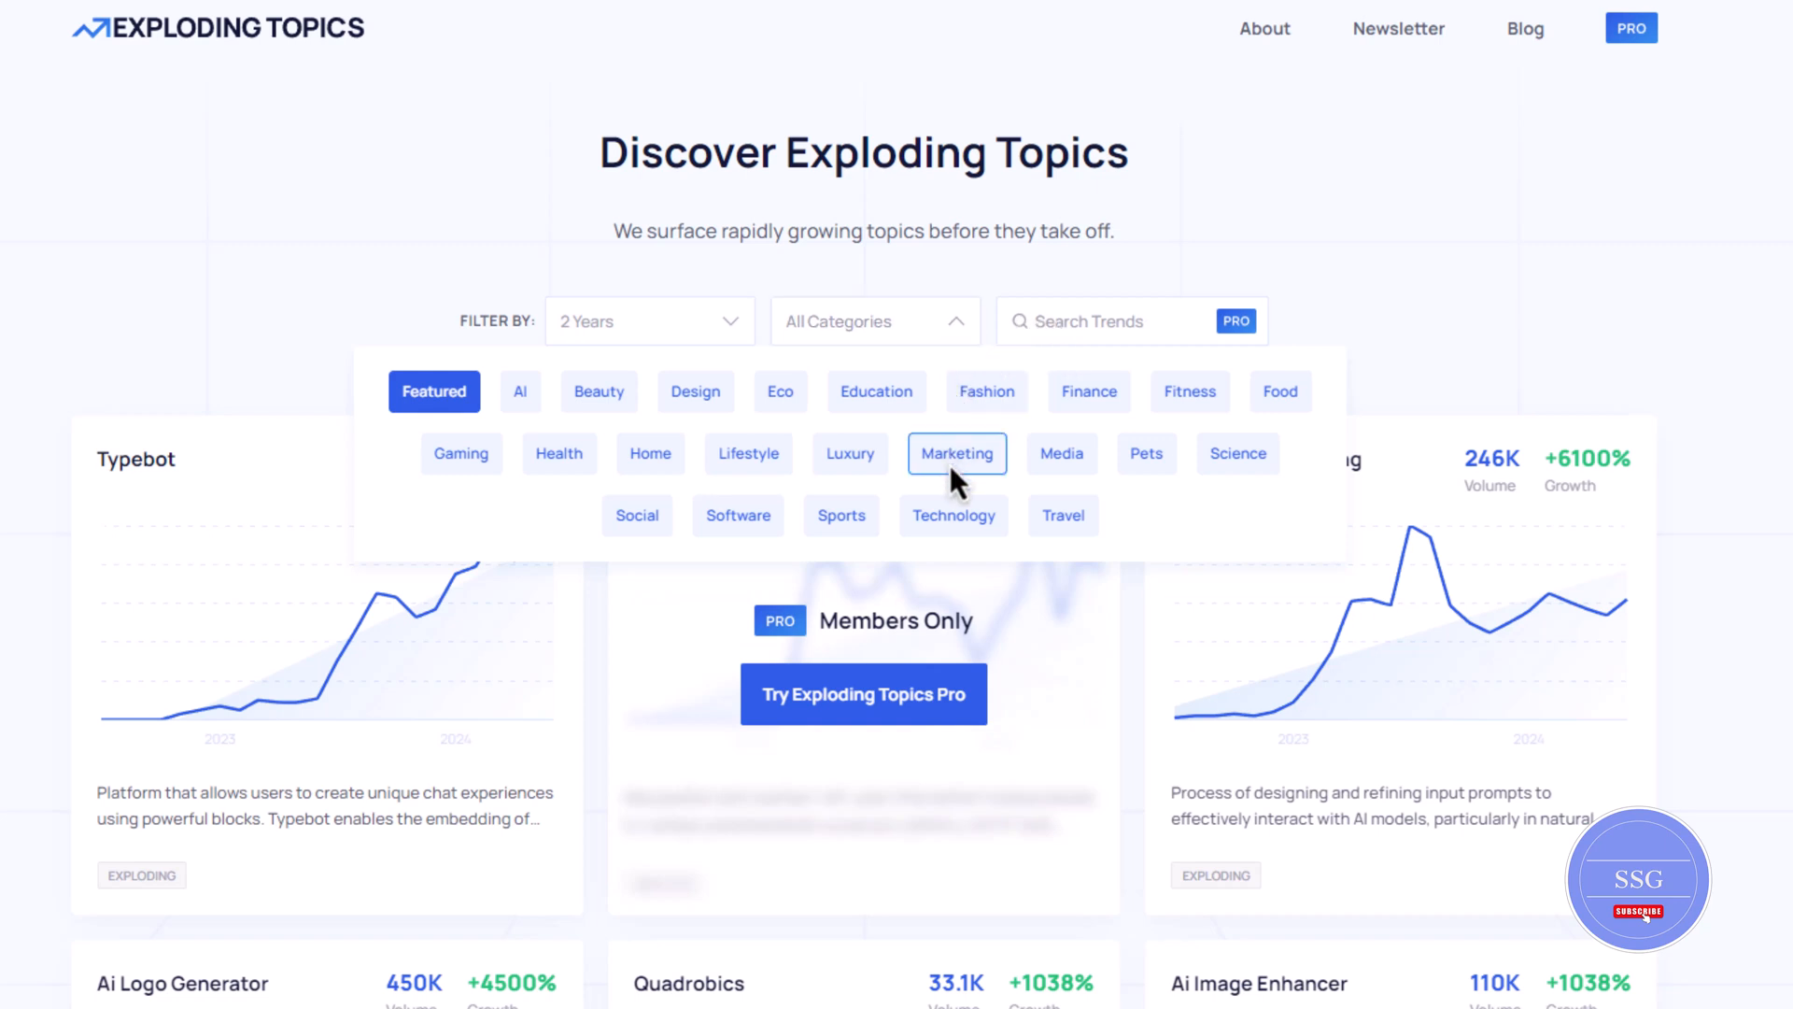
{"action": "left_click", "coordinate": [956, 452]}
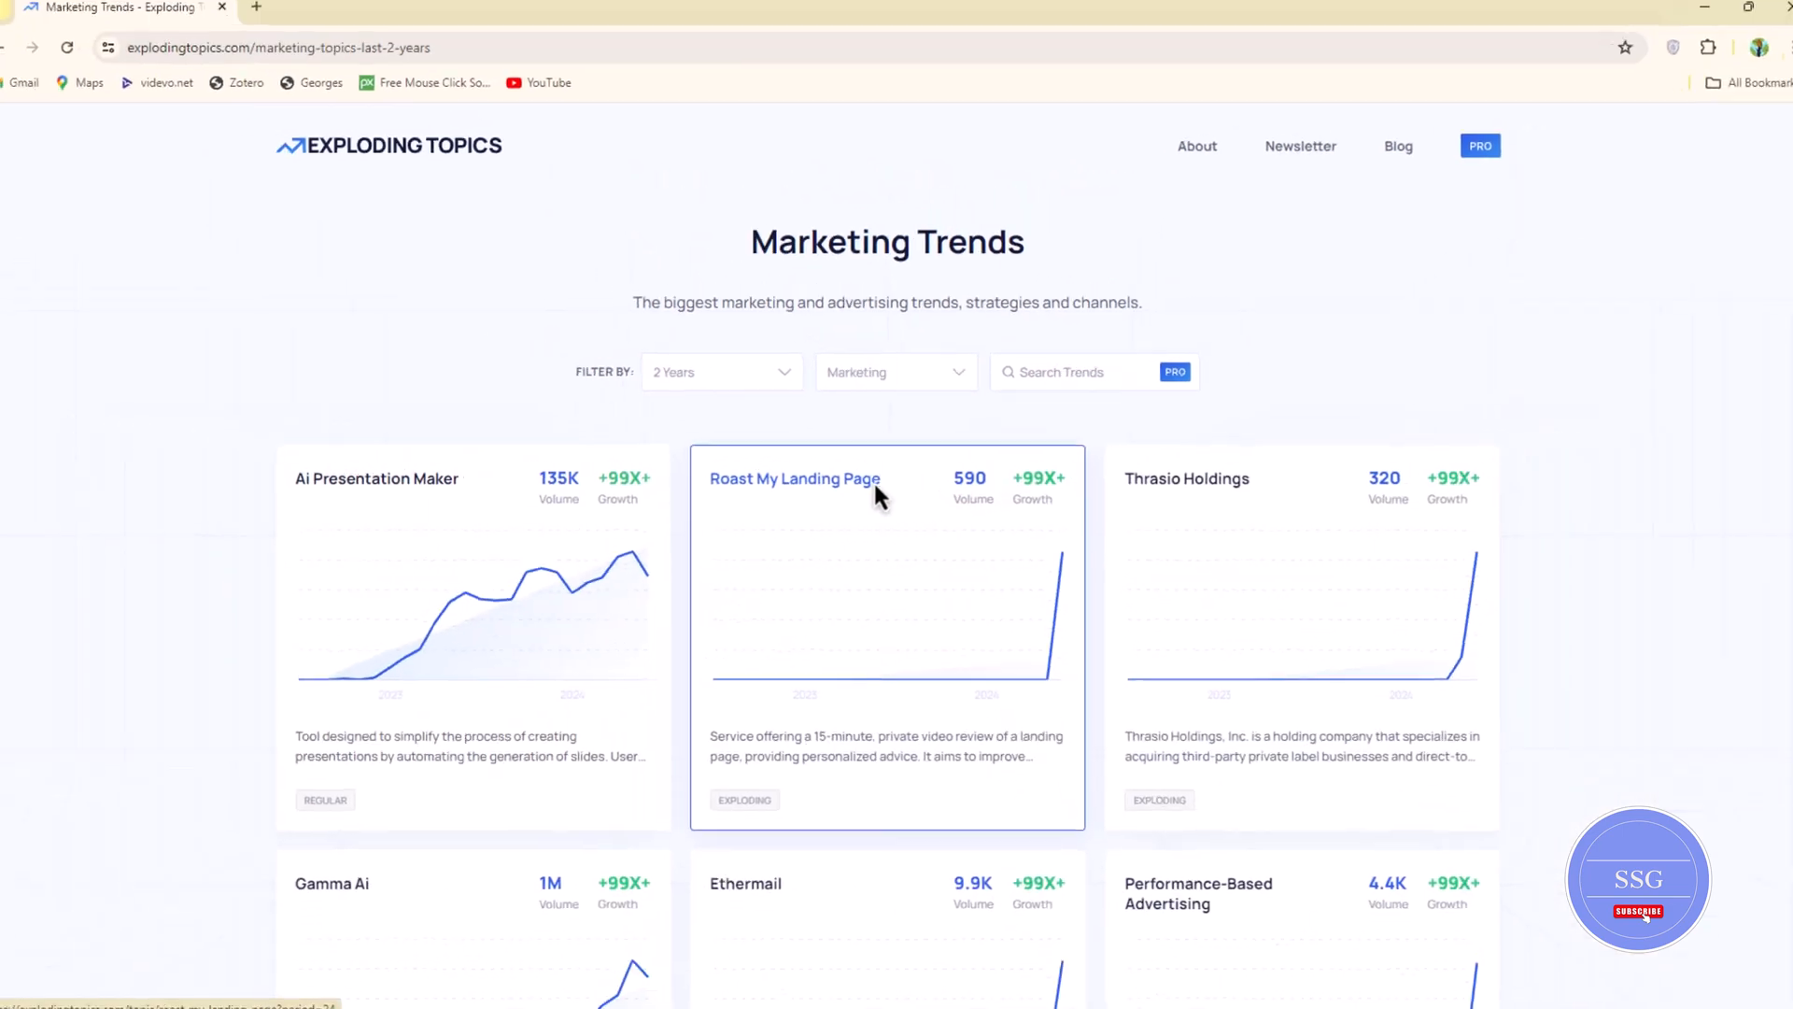
{"action": "scroll", "scroll_direction": "down", "scroll_amount": 3}
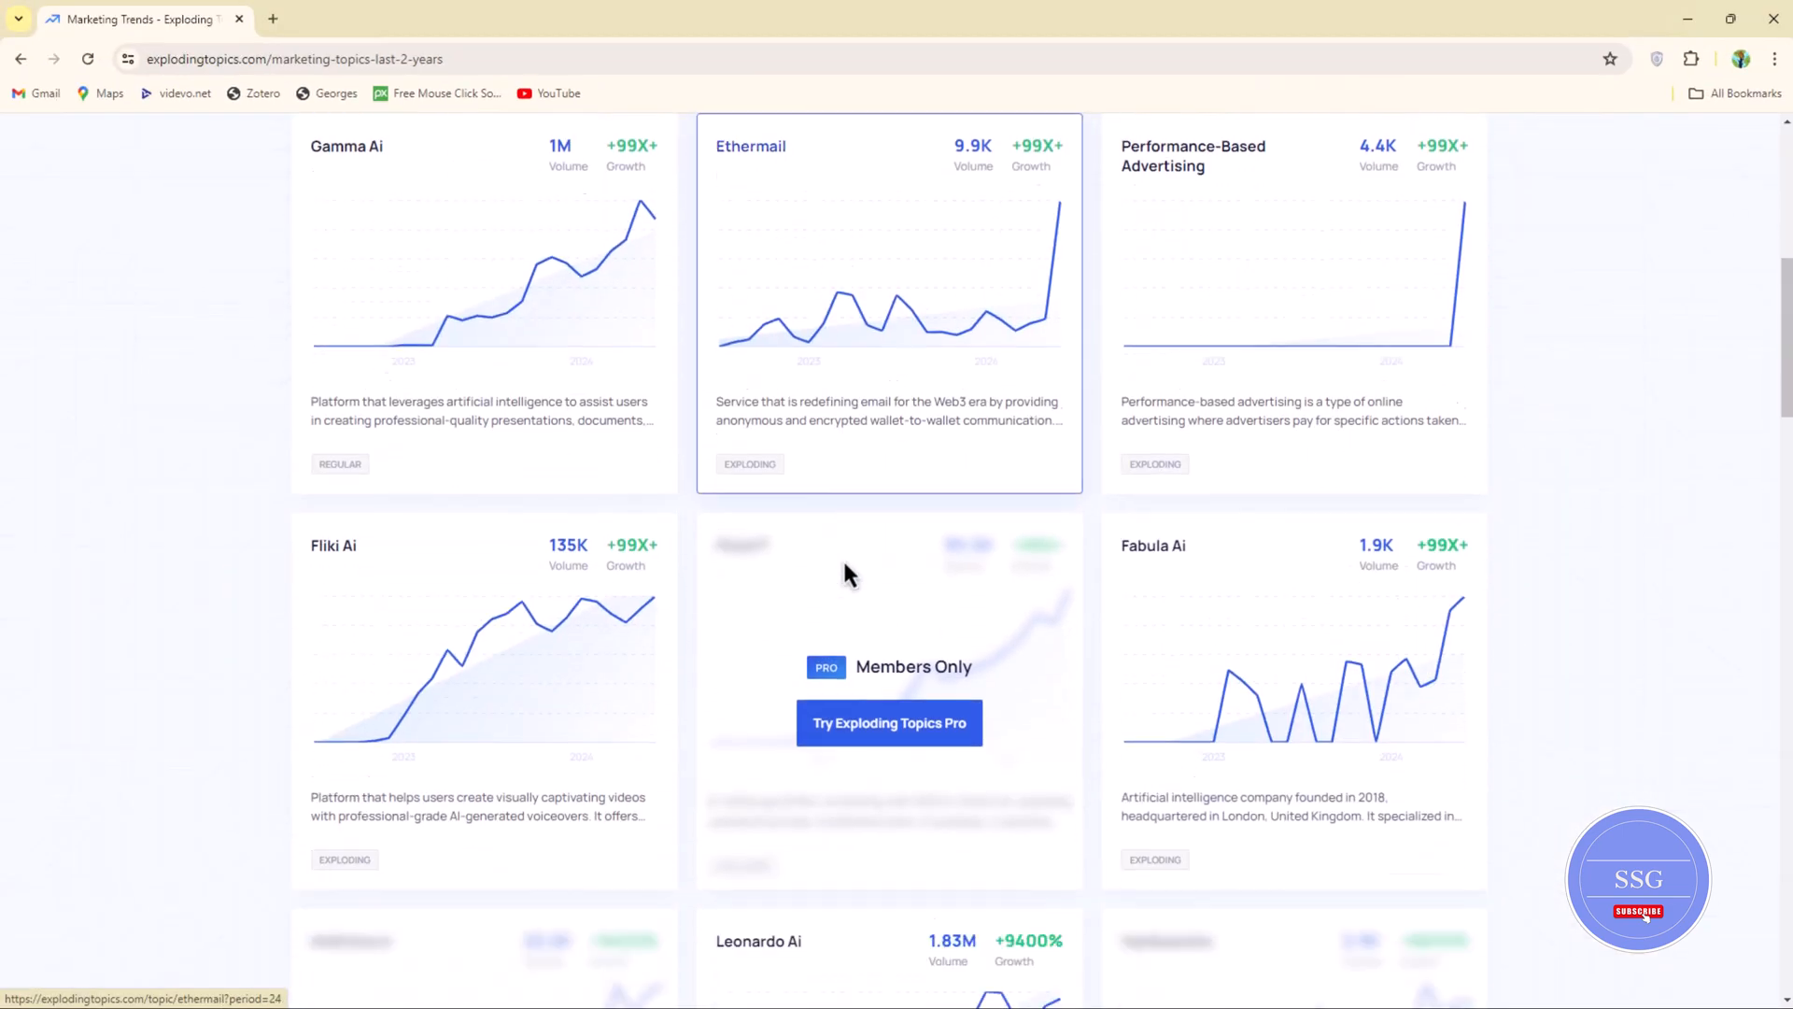
{"action": "scroll", "scroll_direction": "down", "scroll_amount": 3}
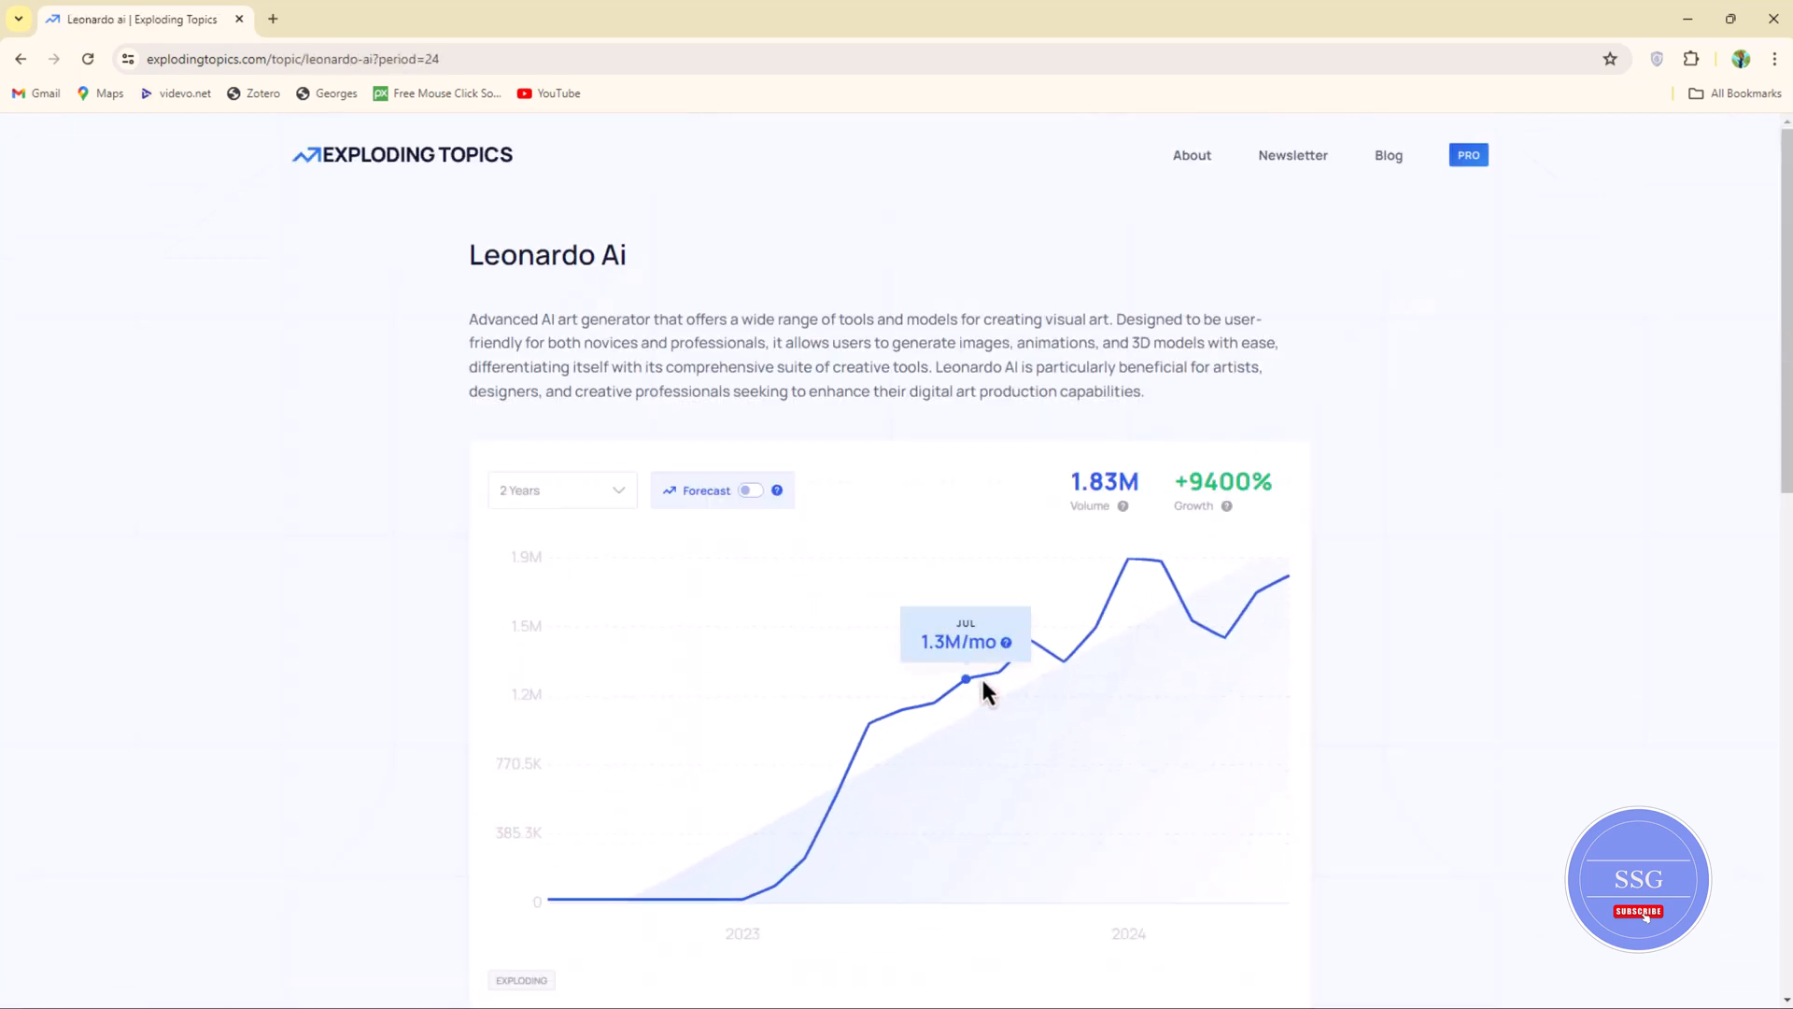
Scroll the Leonardo Ai trend page showing 1.83M volume and +9400% growth.
{"action": "scroll", "scroll_direction": "down", "scroll_amount": 3}
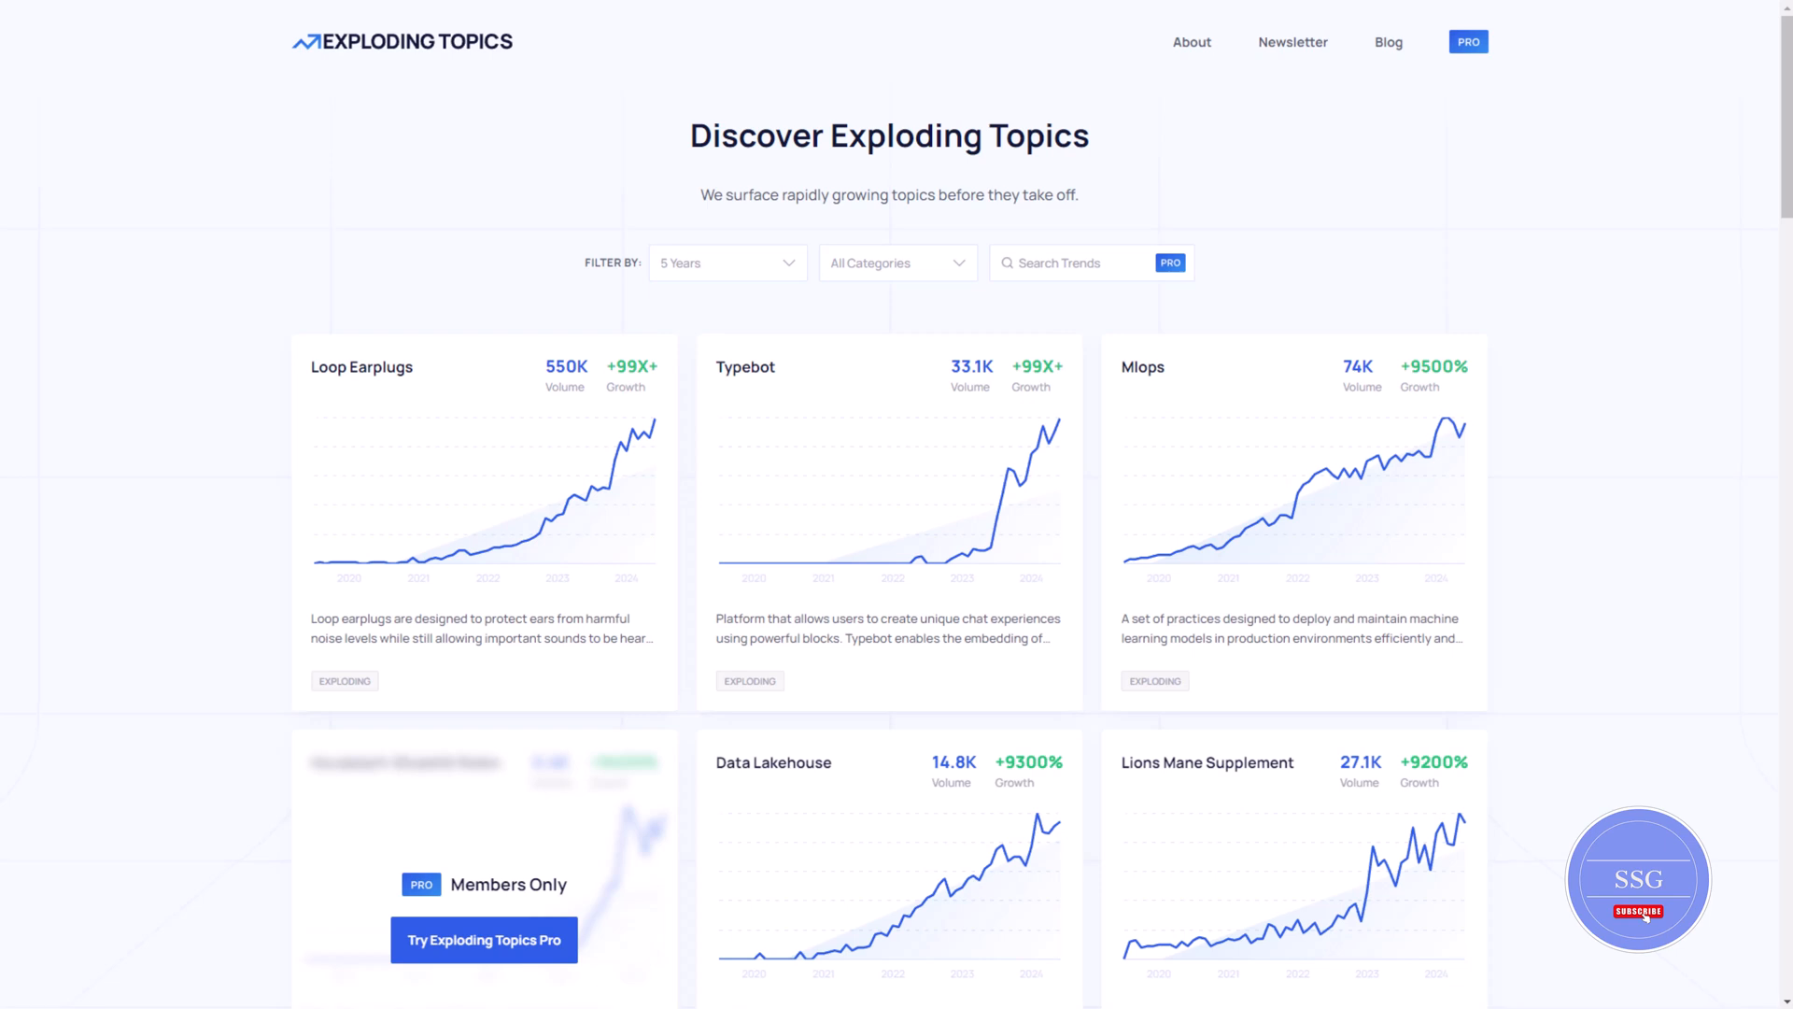
Browse the Pro landing page and sign in to an Exploding Topics Pro account.
{"action": "scroll", "scroll_direction": "down", "scroll_amount": 3}
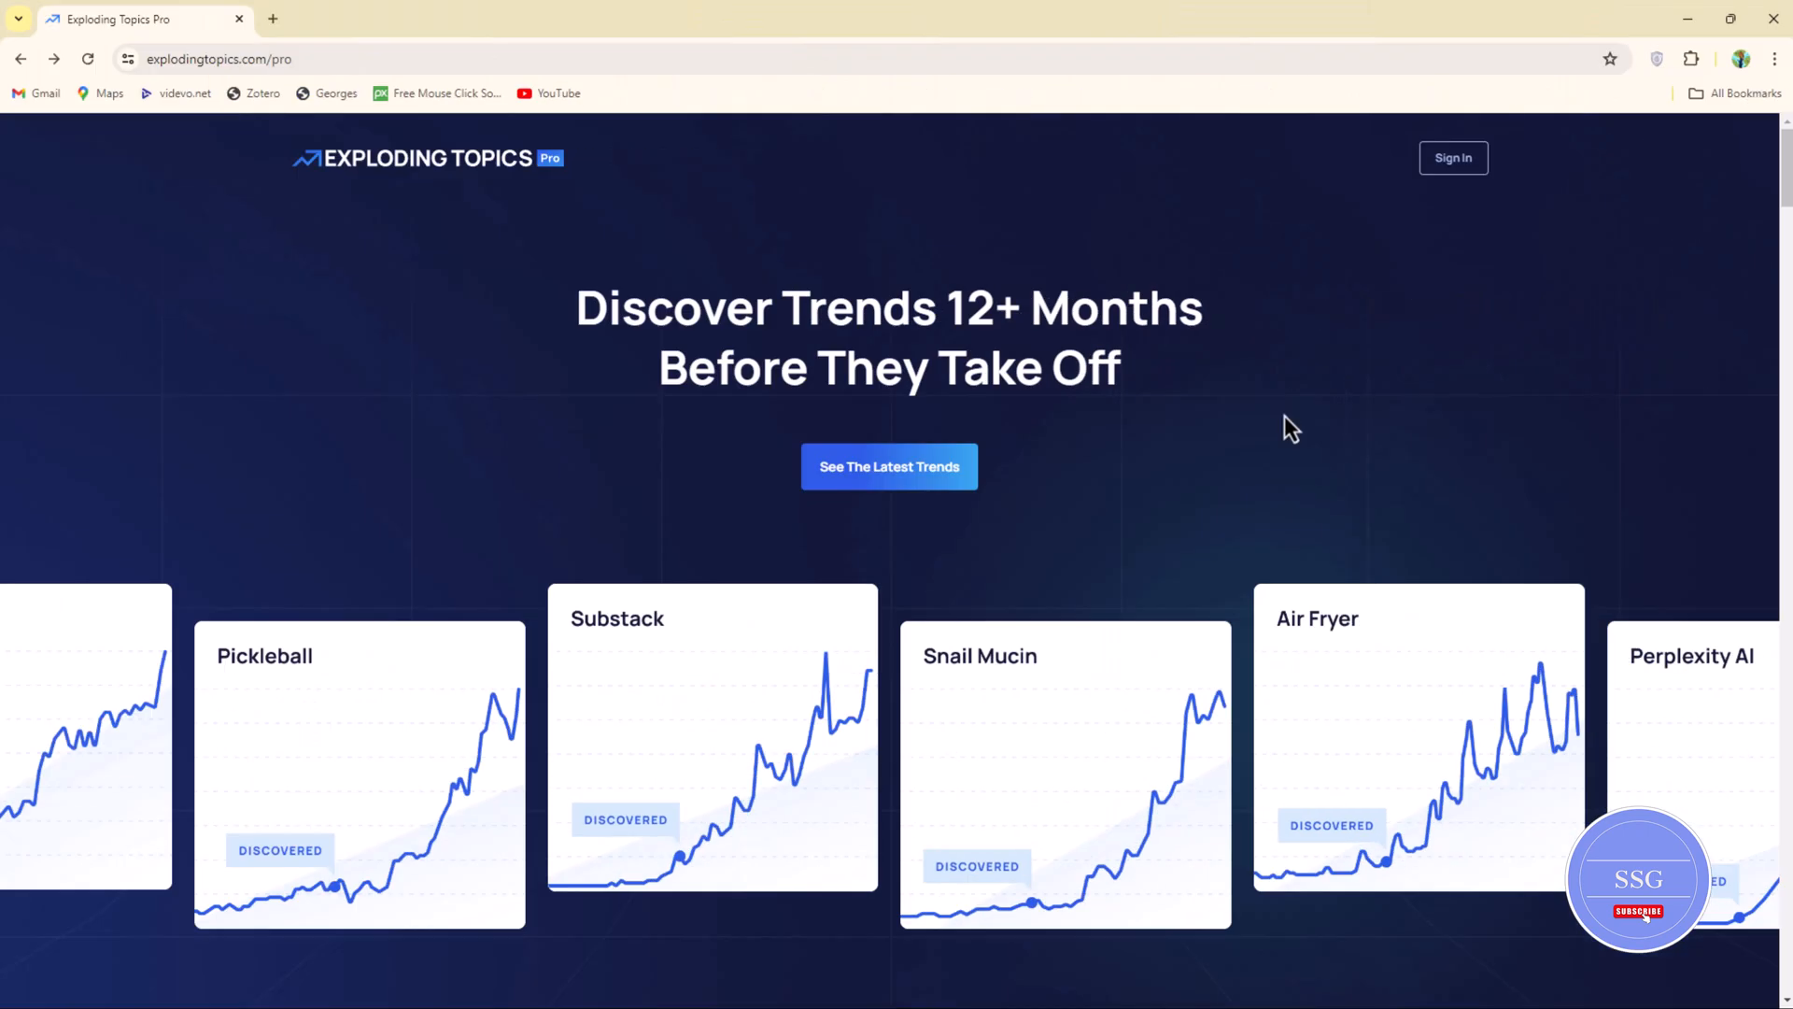
{"action": "mouse_move", "coordinate": [1367, 329]}
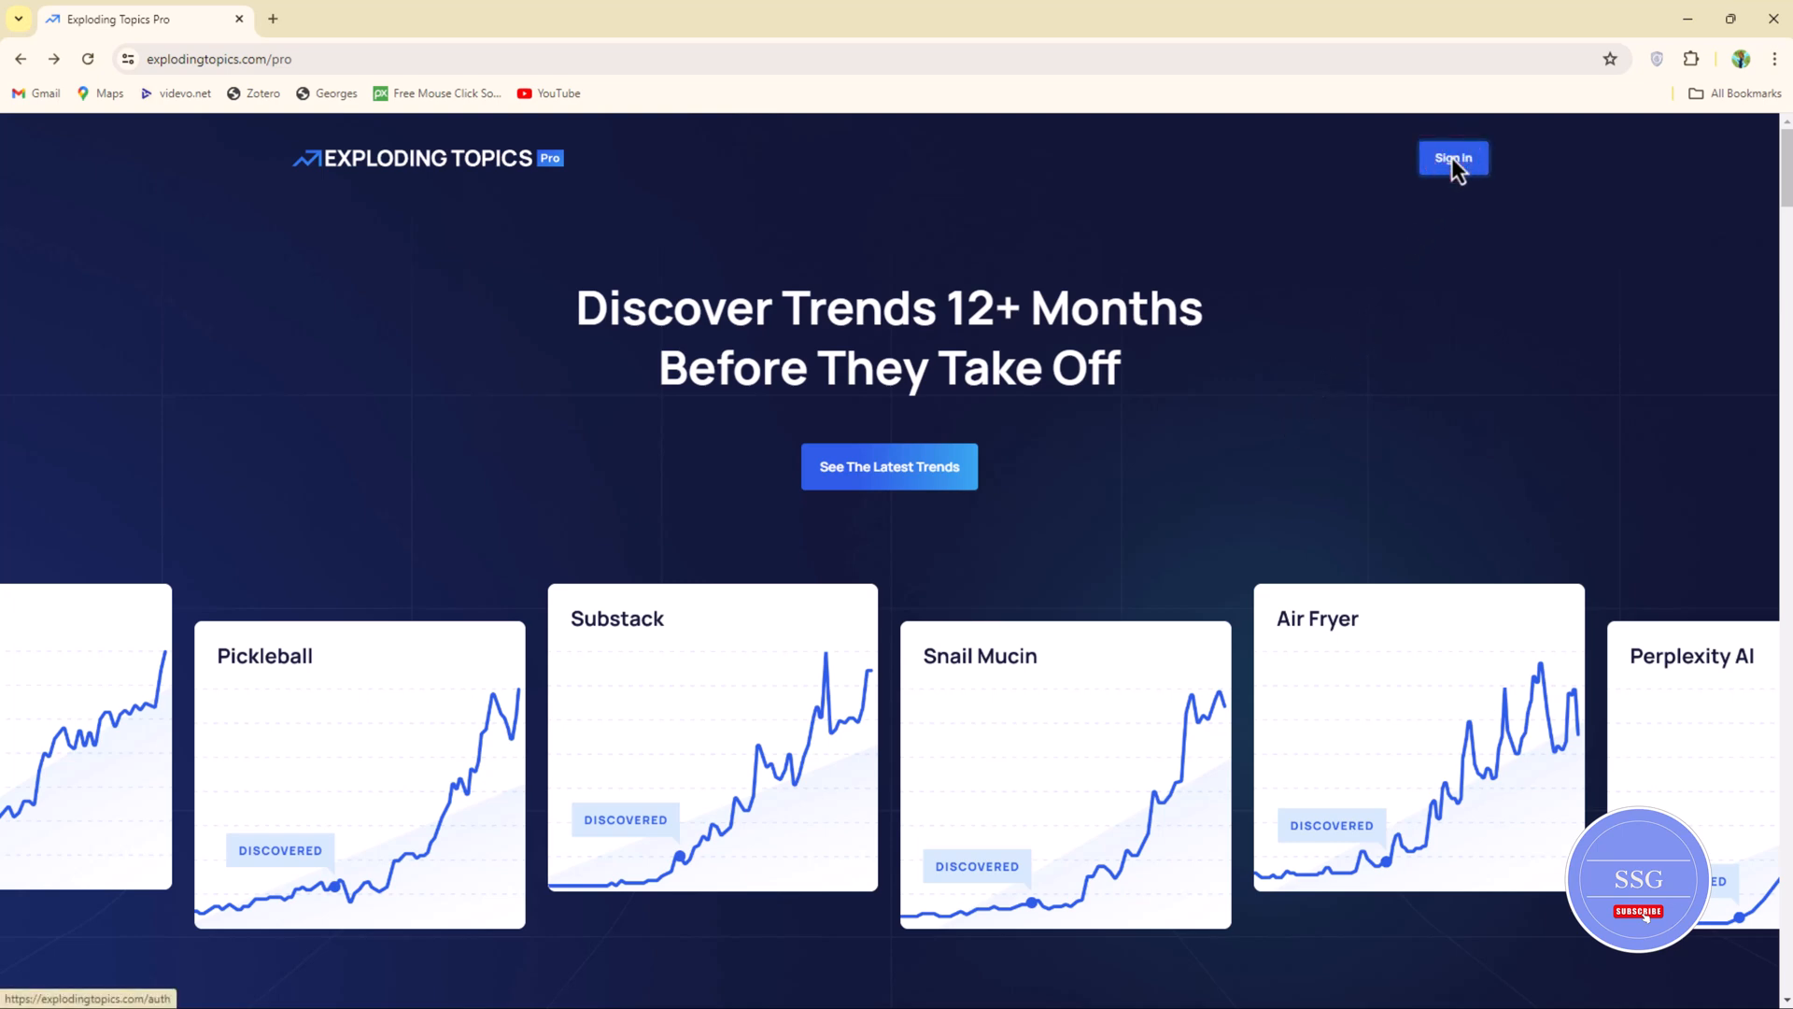
{"action": "left_click", "coordinate": [1453, 157]}
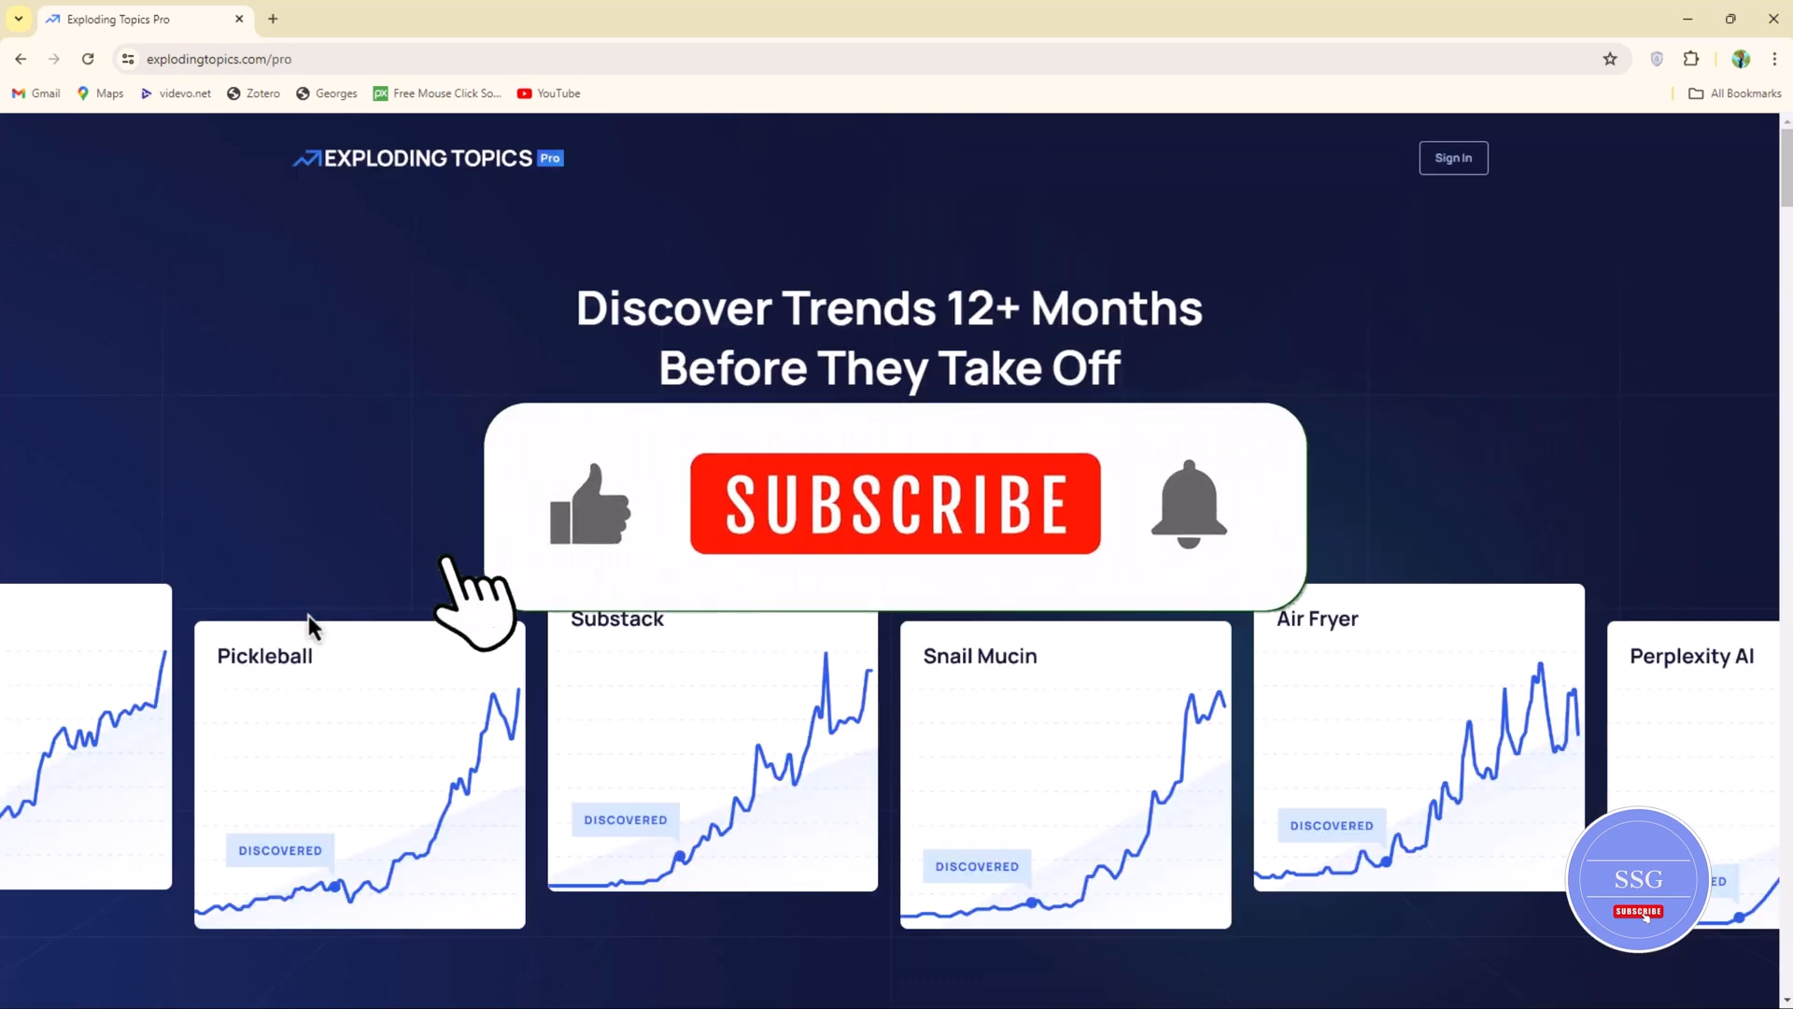
{"action": "left_click", "coordinate": [895, 503]}
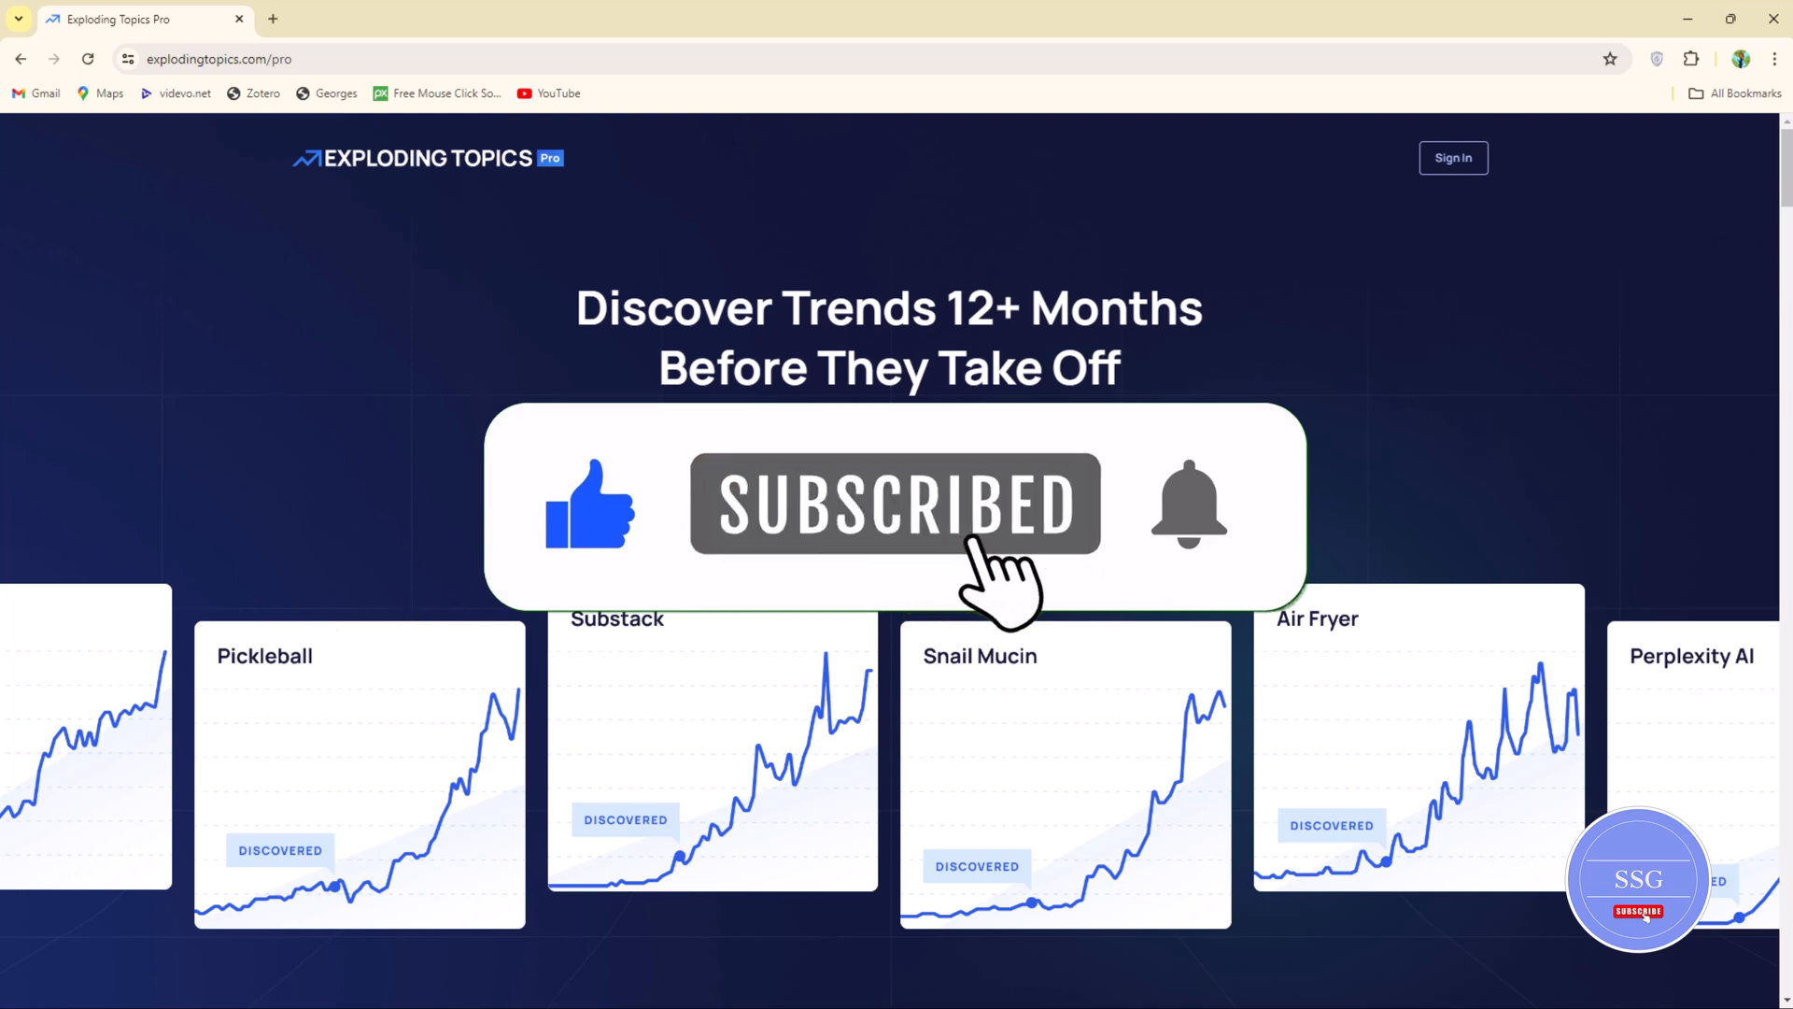